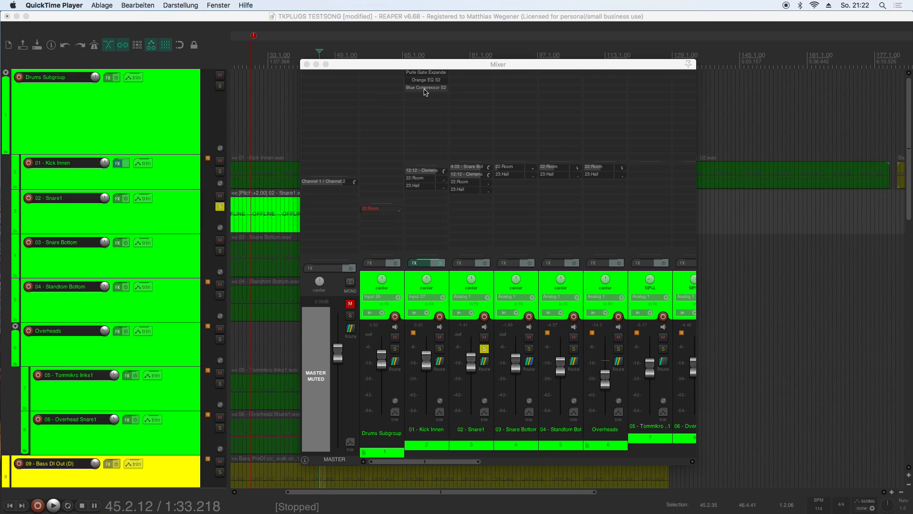
Step: Open the Blue Compressor S2 window from Kick Innen's FX list in the mixer
left_click(426, 87)
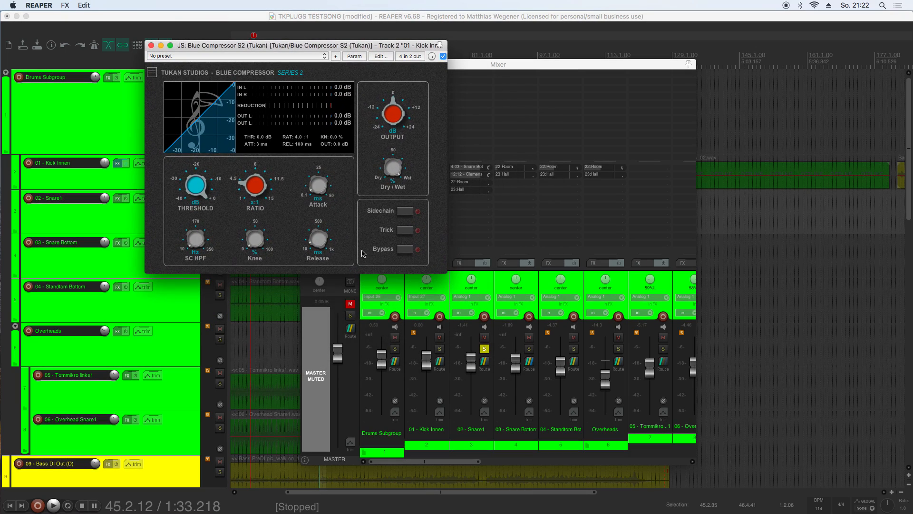
mouse_move(352, 218)
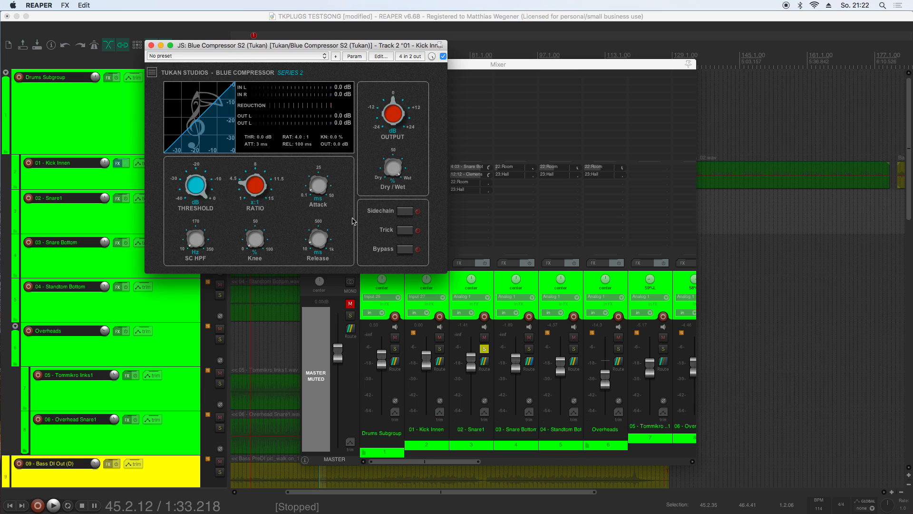
mouse_move(427, 268)
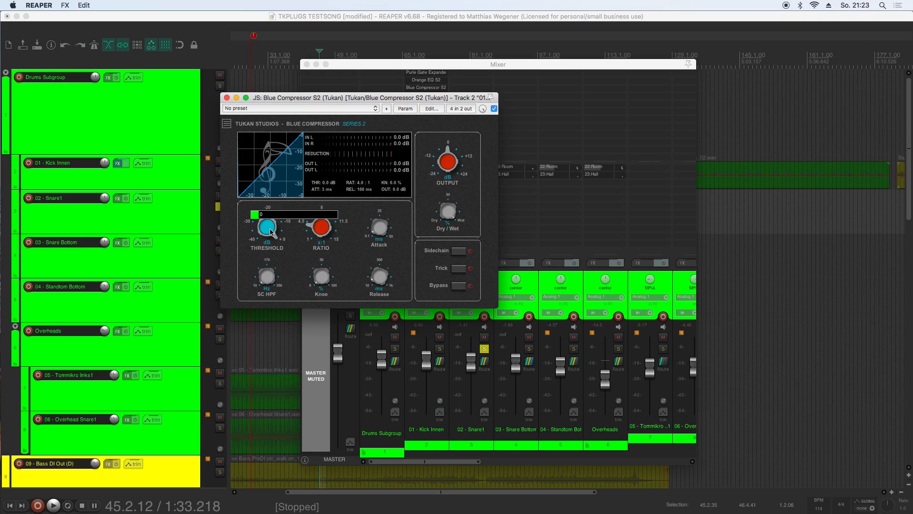
Step: Lower the Kick Innen compressor's Threshold knob to -23.4 dB
left_click_drag(260, 214, 251, 213)
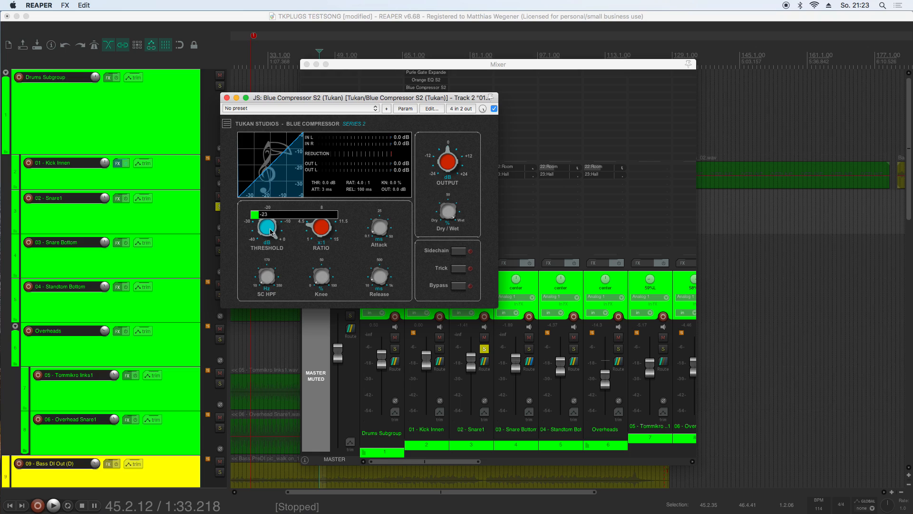
left_click_drag(267, 226, 268, 231)
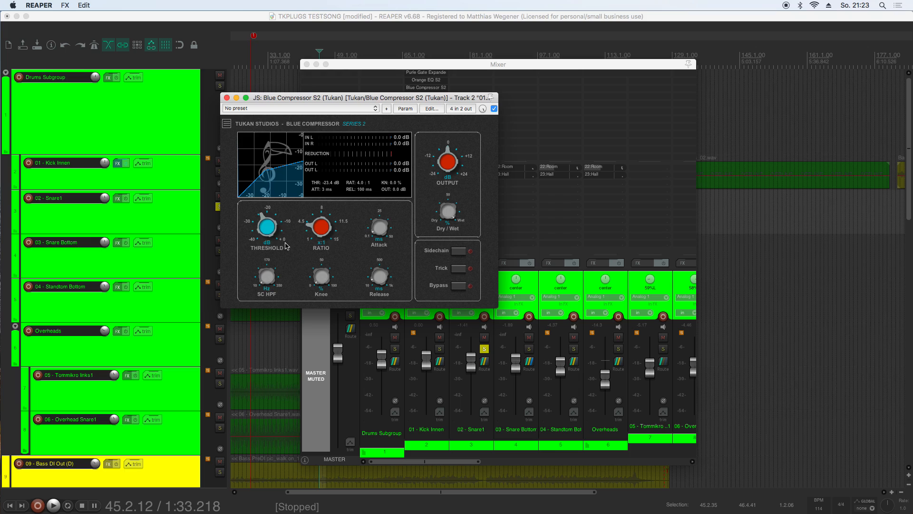
mouse_move(279, 260)
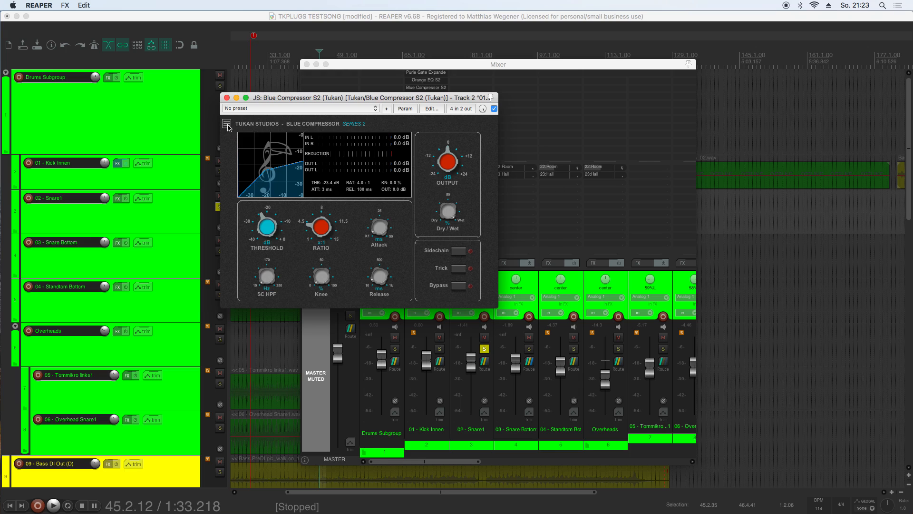
left_click(226, 124)
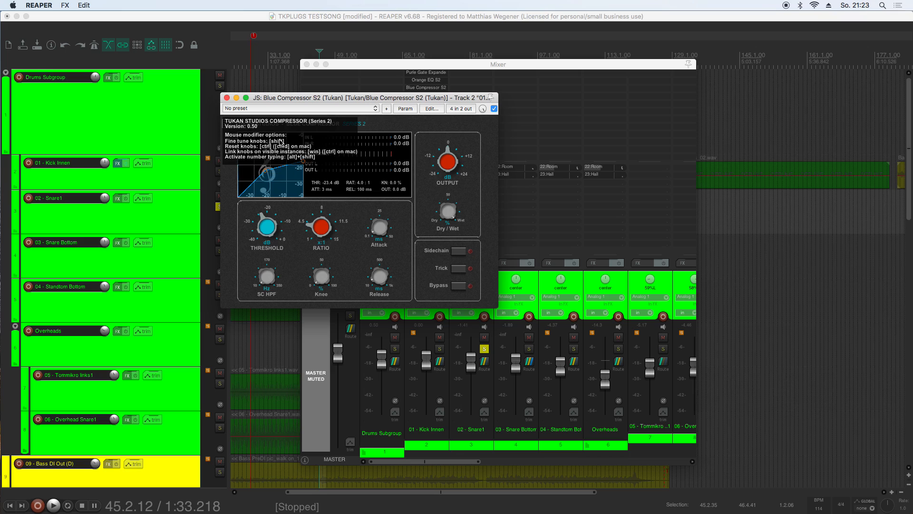
mouse_move(279, 143)
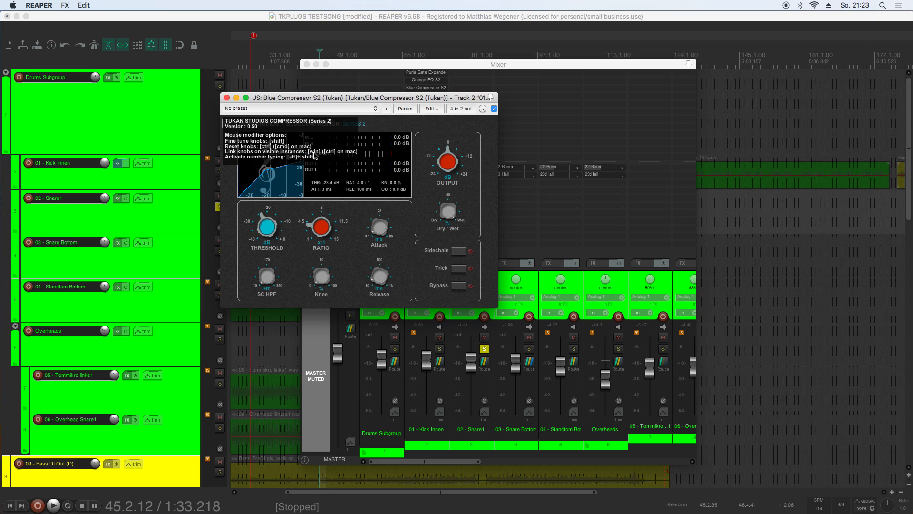
mouse_move(259, 162)
type("-0")
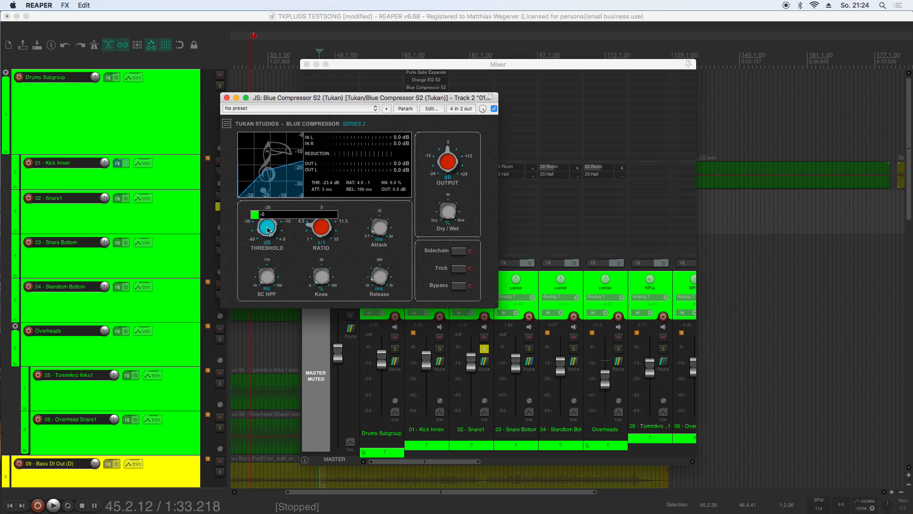
mouse_move(282, 243)
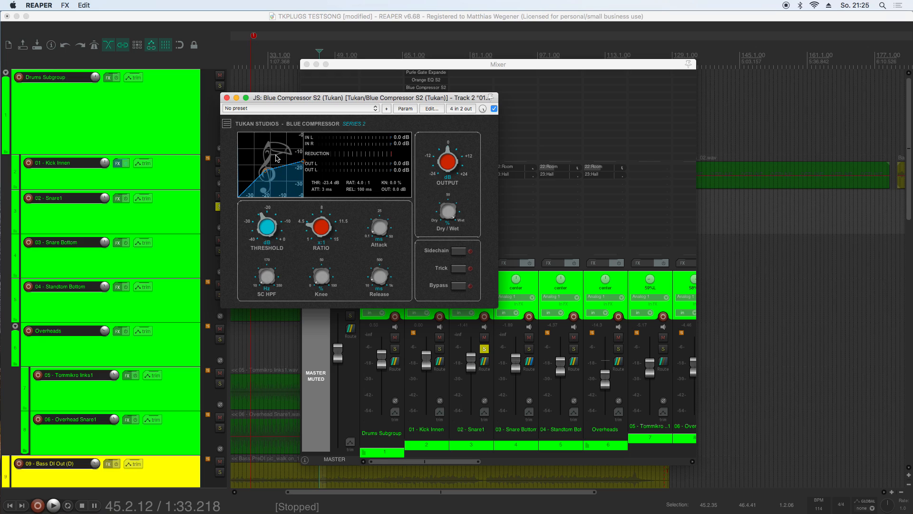
mouse_move(259, 181)
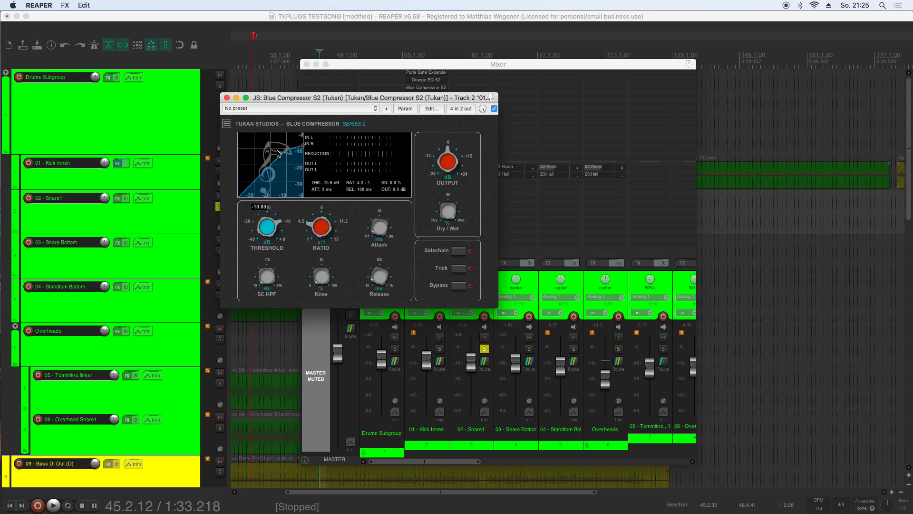
Step: Pull the compressor threshold down to -18.2 dB and play the project to watch gain reduction
left_click_drag(266, 227, 266, 239)
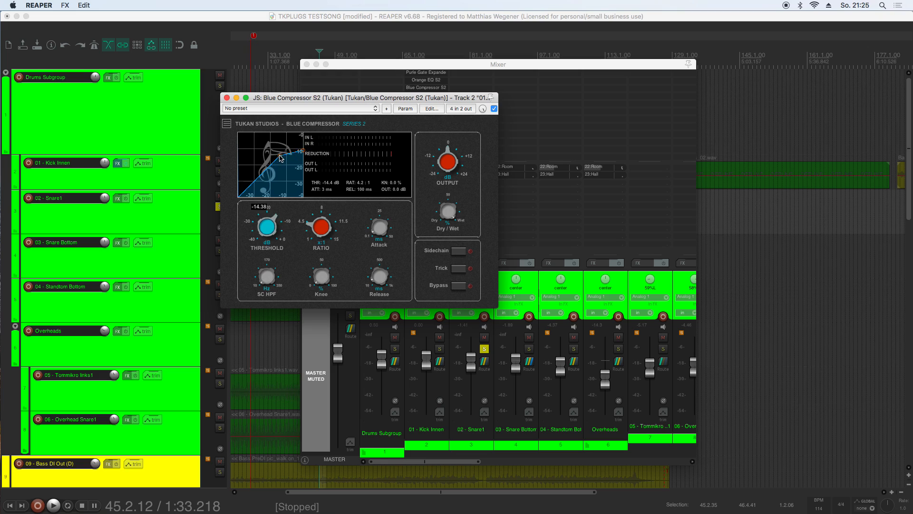
left_click_drag(266, 224, 266, 210)
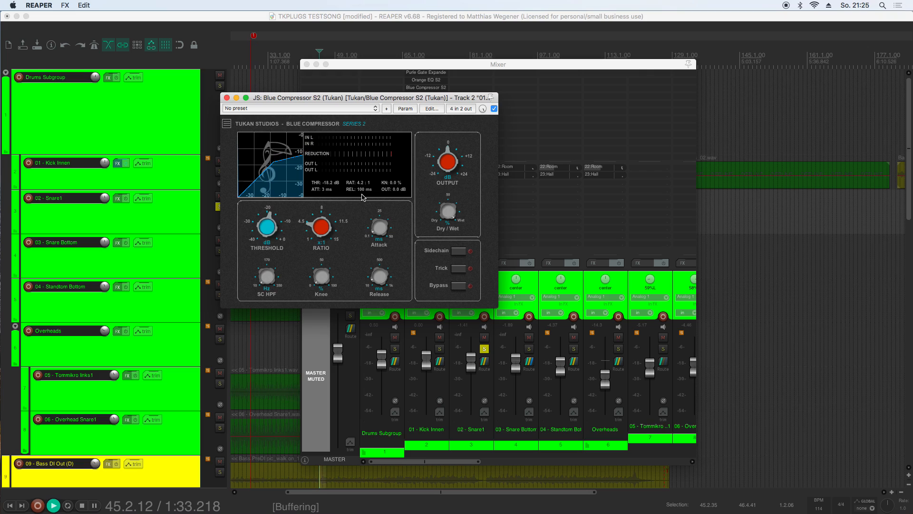
left_click(53, 505)
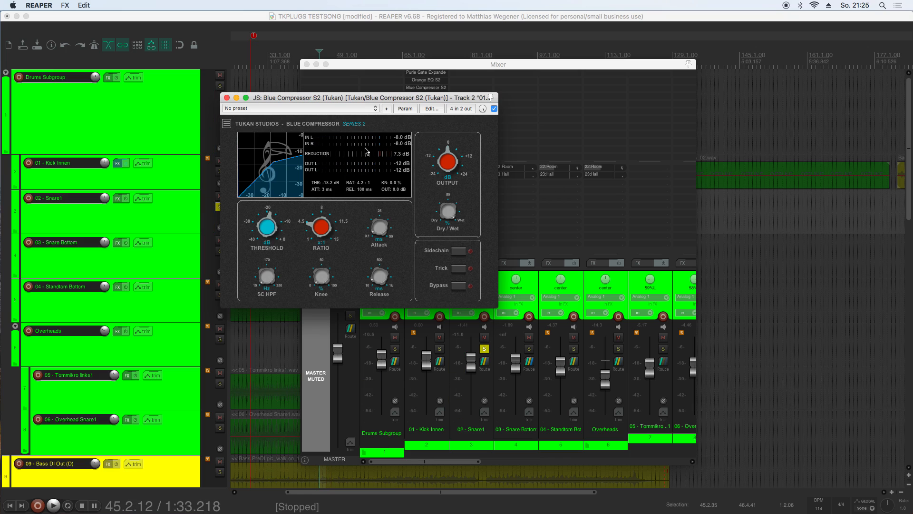
mouse_move(352, 149)
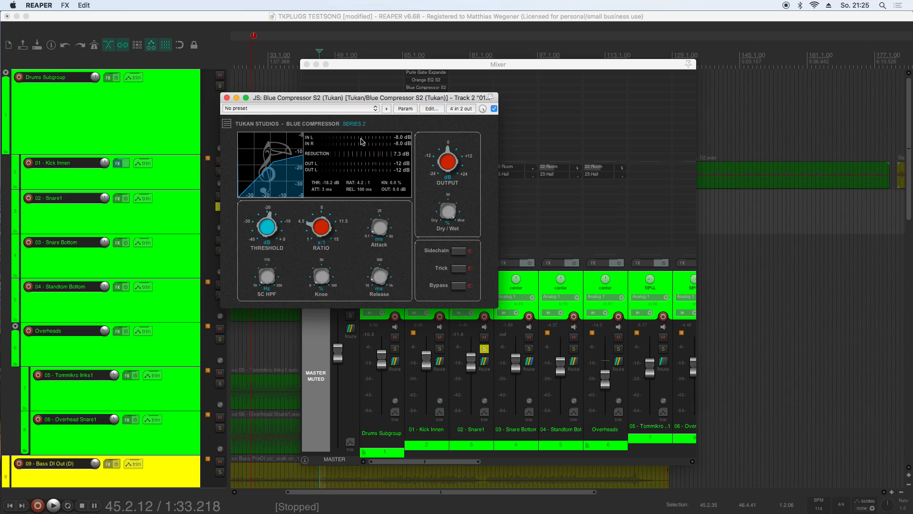
mouse_move(363, 171)
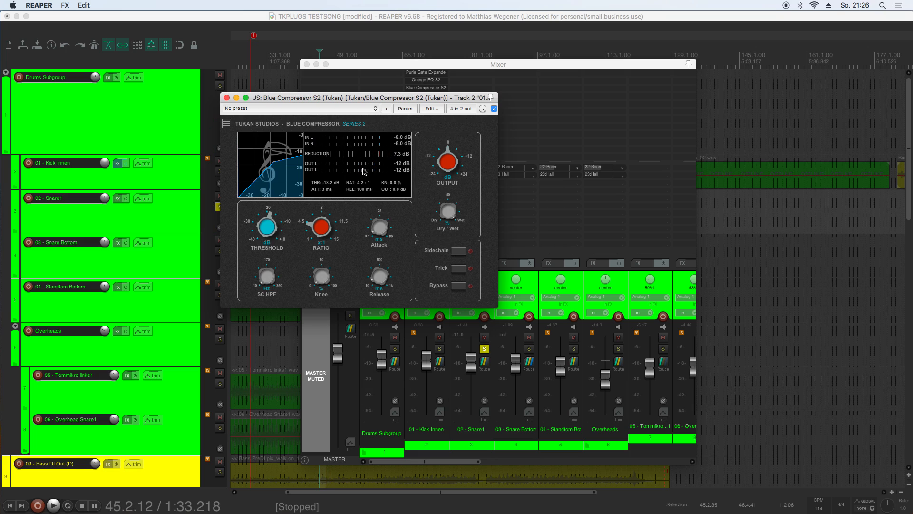
mouse_move(346, 195)
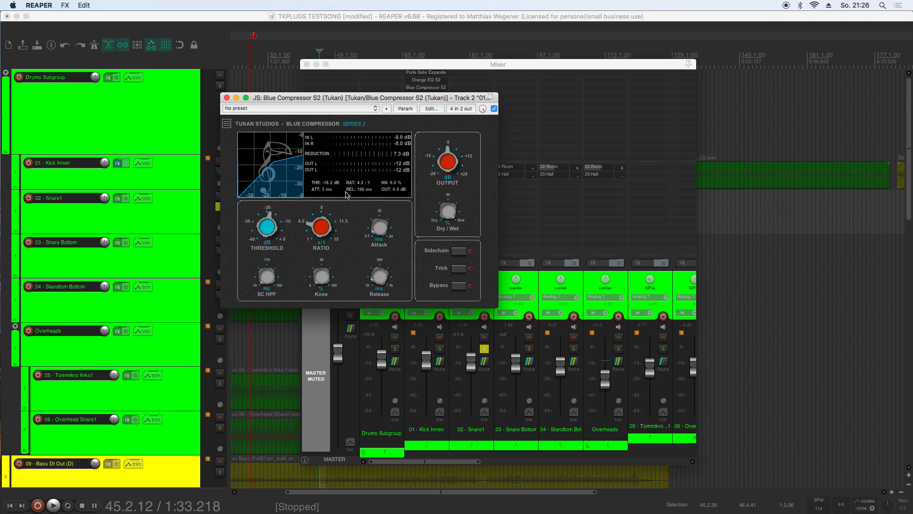
mouse_move(361, 164)
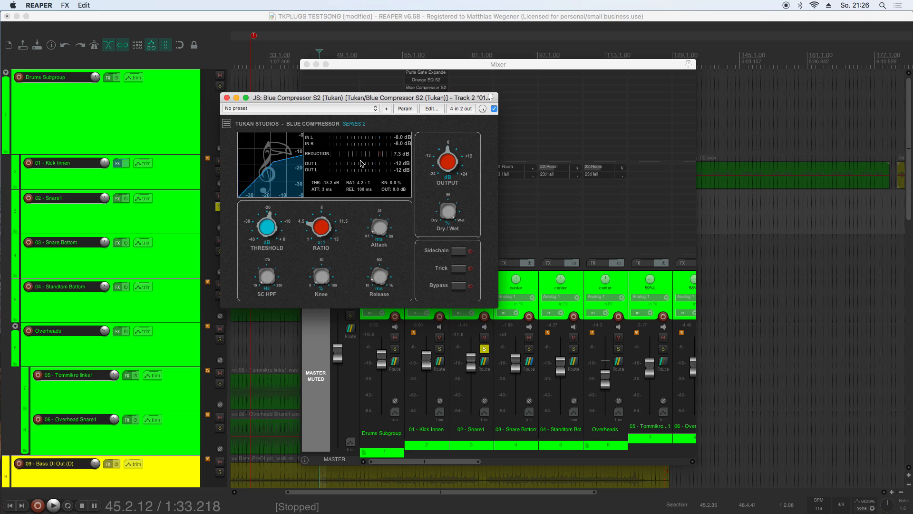
mouse_move(336, 158)
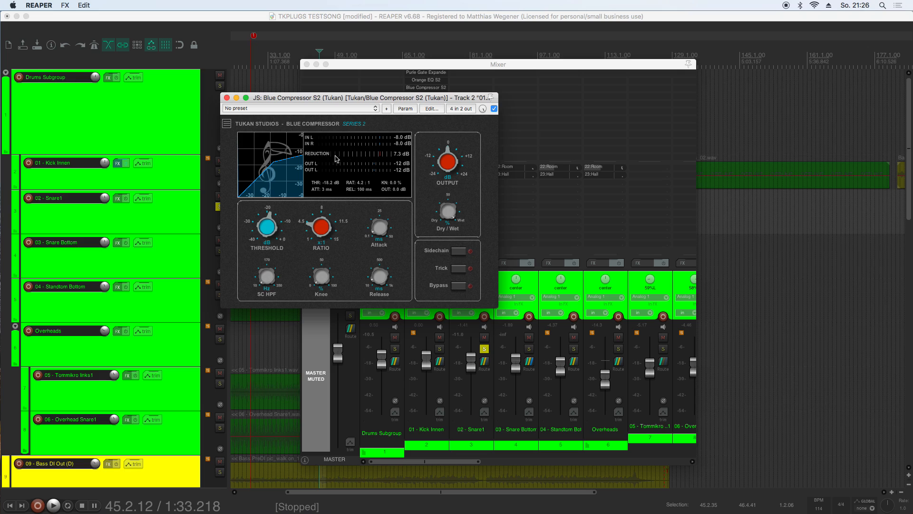
Step: Switch the compressor display to scope view and open Purple Gate Expander S2
left_click(225, 123)
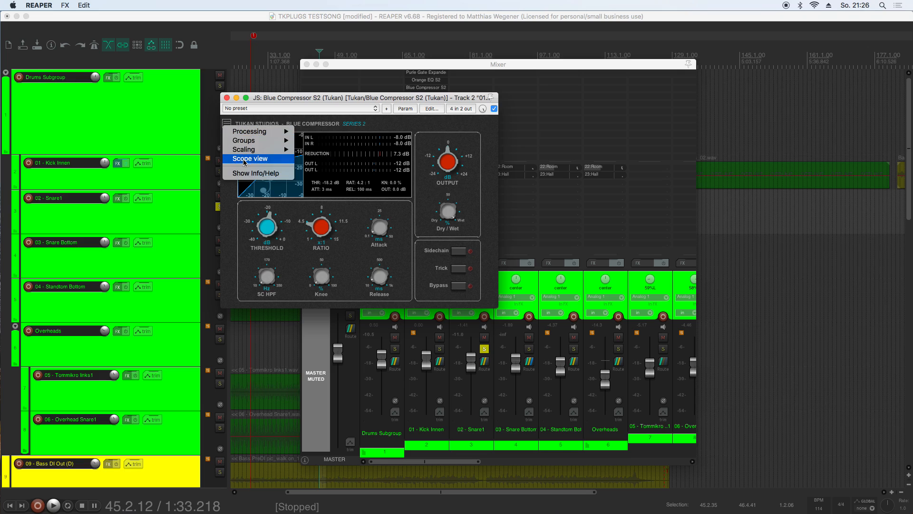
left_click(249, 158)
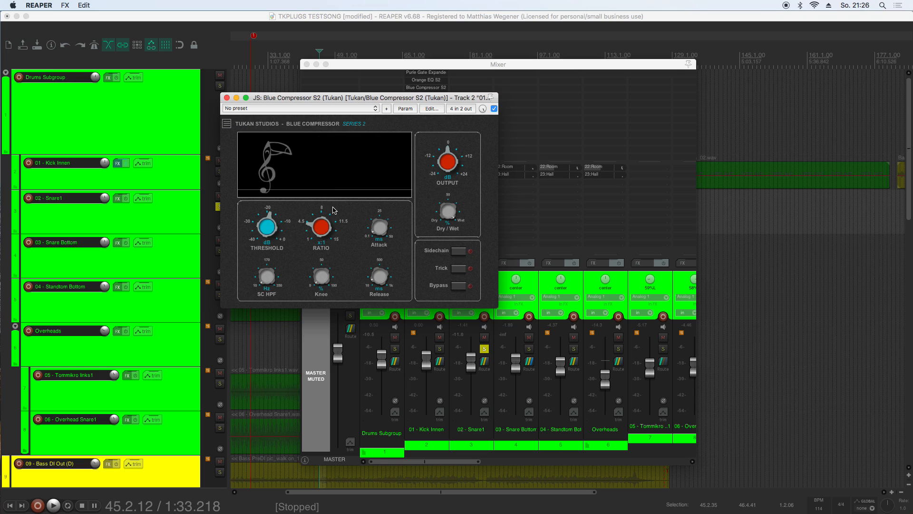
left_click(52, 504)
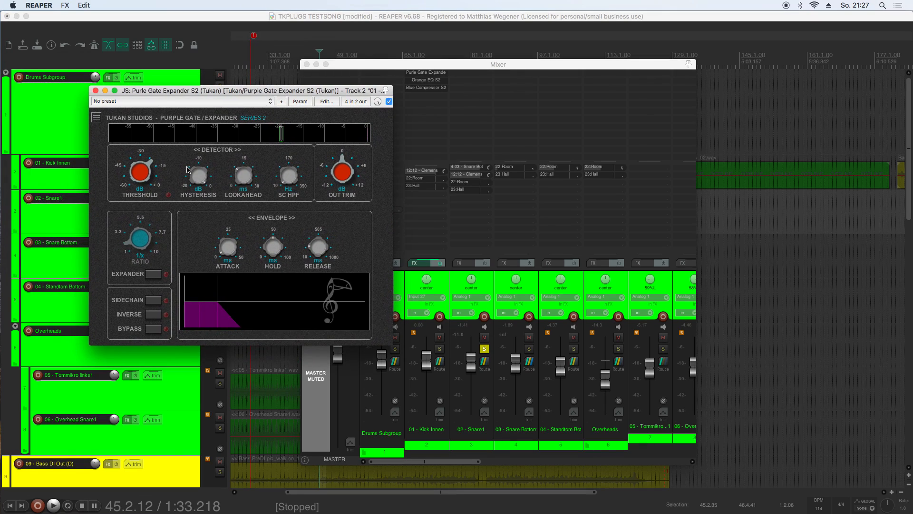
mouse_move(309, 199)
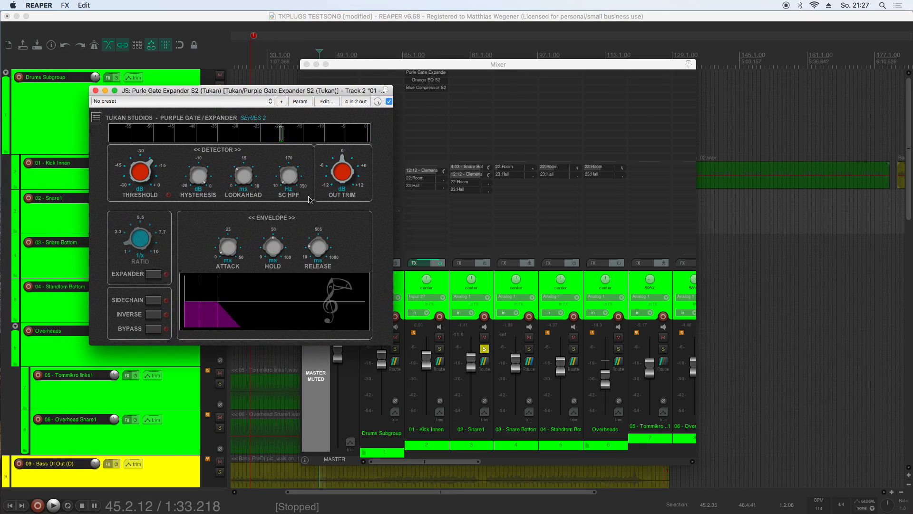
Step: Ctrl-drag Purple Gate Expander S2 from Kick Innen onto Snare1's FX list
left_click_drag(239, 90, 224, 97)
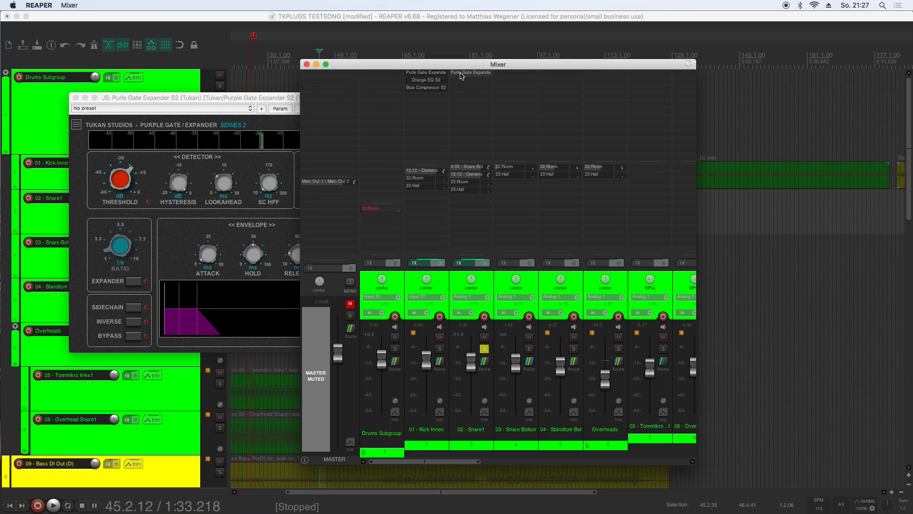
Step: Place the Snare1 gate window alongside and lower the grouped gate threshold to about -29 dB
left_click_drag(497, 64, 589, 63)
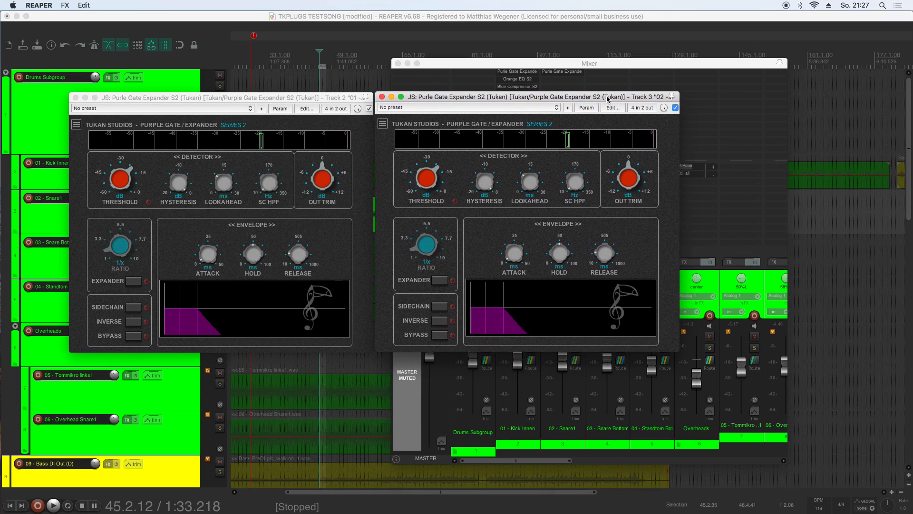
mouse_move(307, 247)
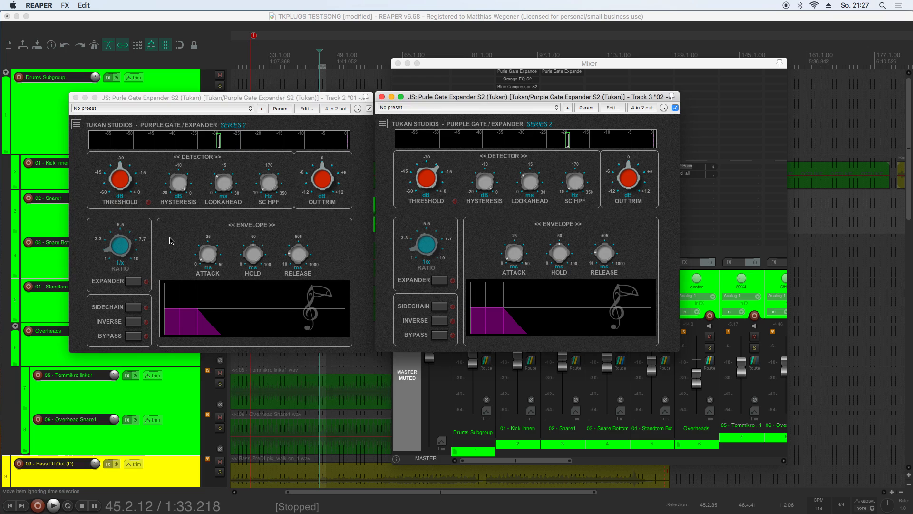
mouse_move(148, 217)
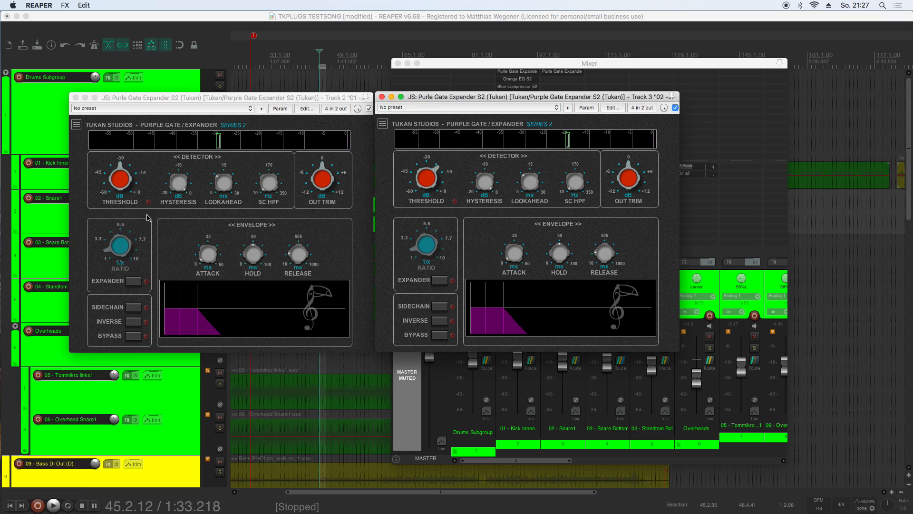
mouse_move(135, 204)
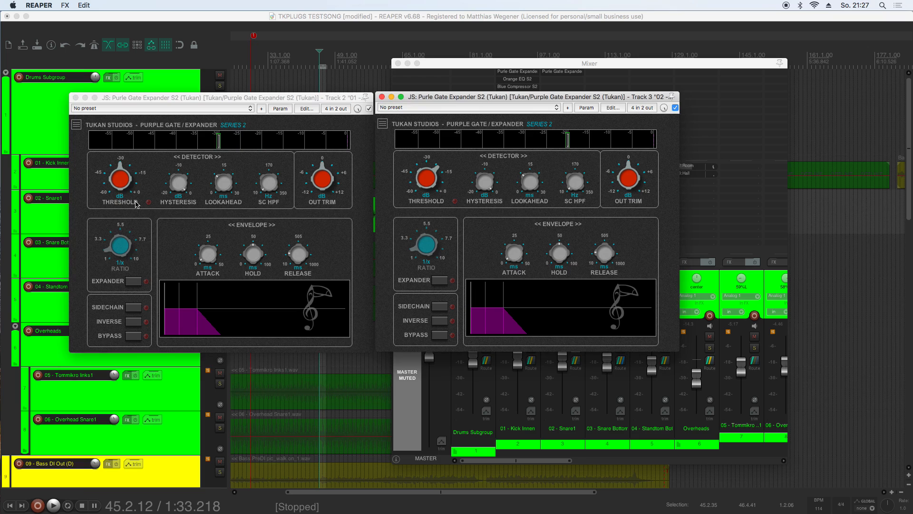
mouse_move(504, 186)
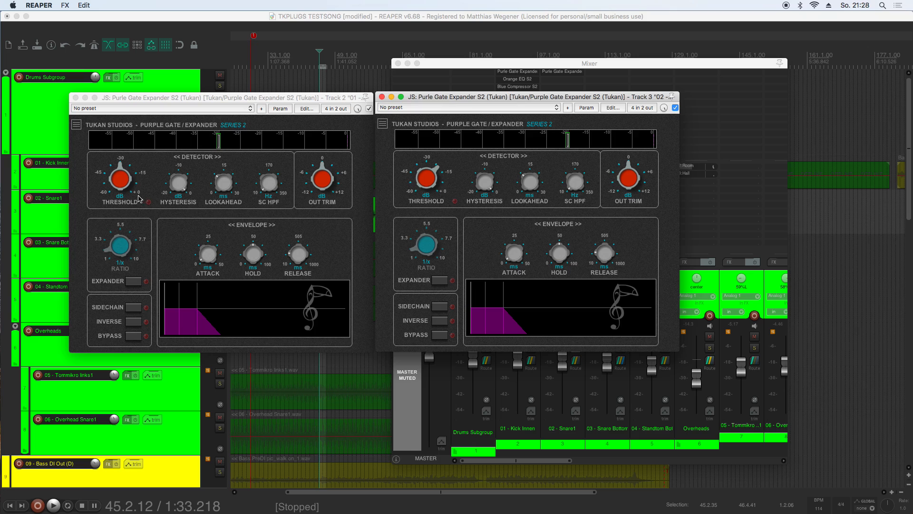
mouse_move(124, 184)
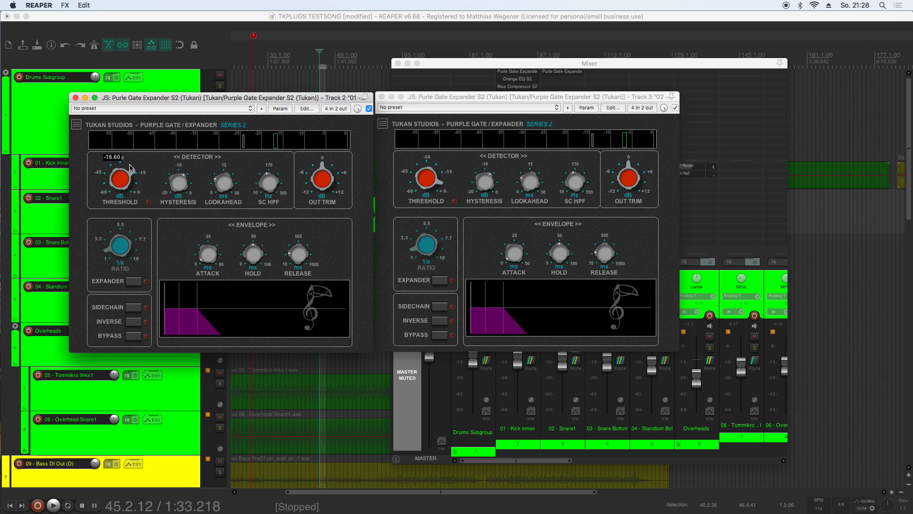
left_click_drag(119, 176, 128, 192)
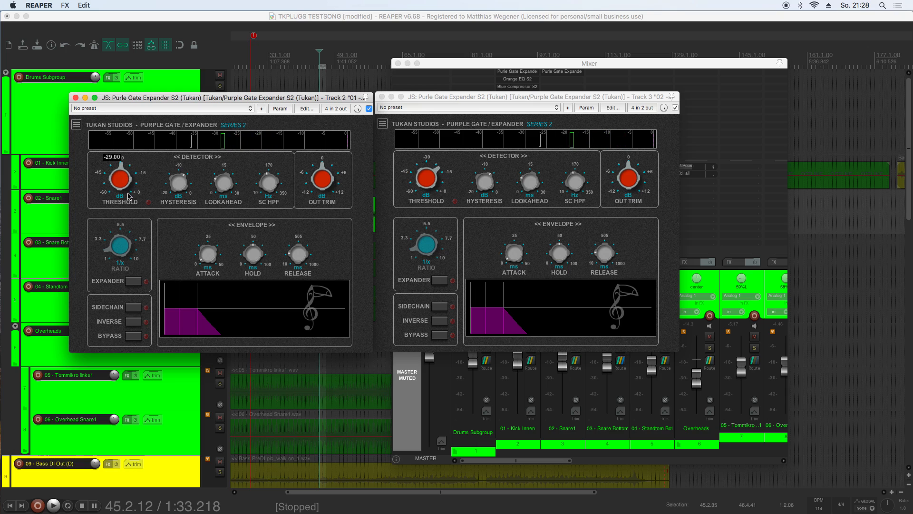
left_click_drag(119, 176, 119, 180)
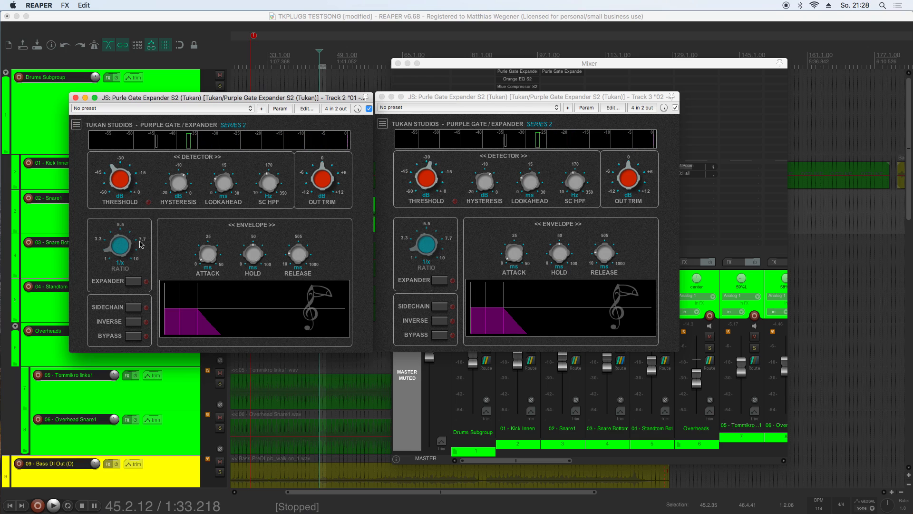
Step: Toggle the gate's Inverse mode on and off, then reshape its envelope release slope
left_click(145, 321)
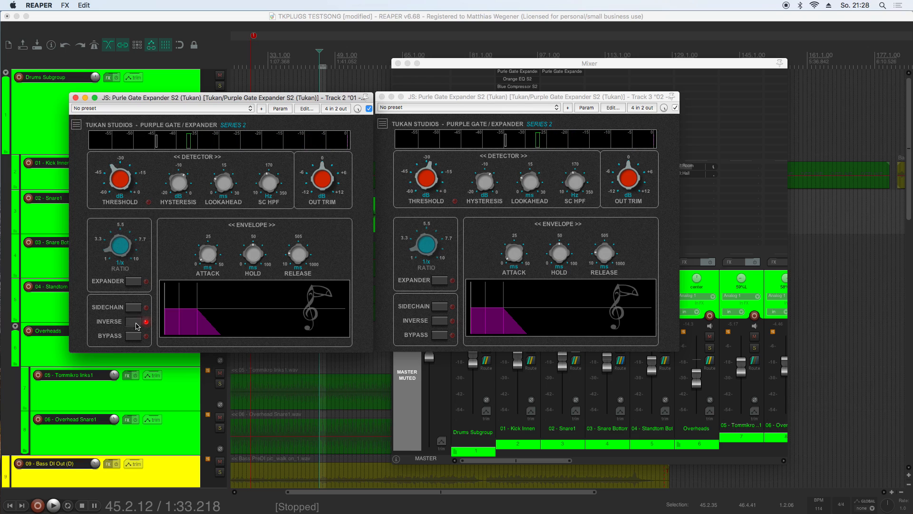
left_click(145, 306)
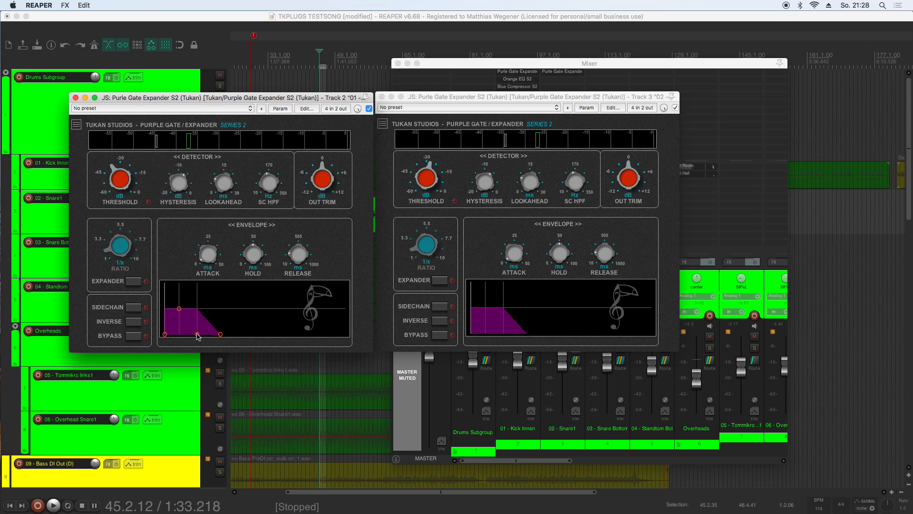
left_click_drag(211, 334, 231, 337)
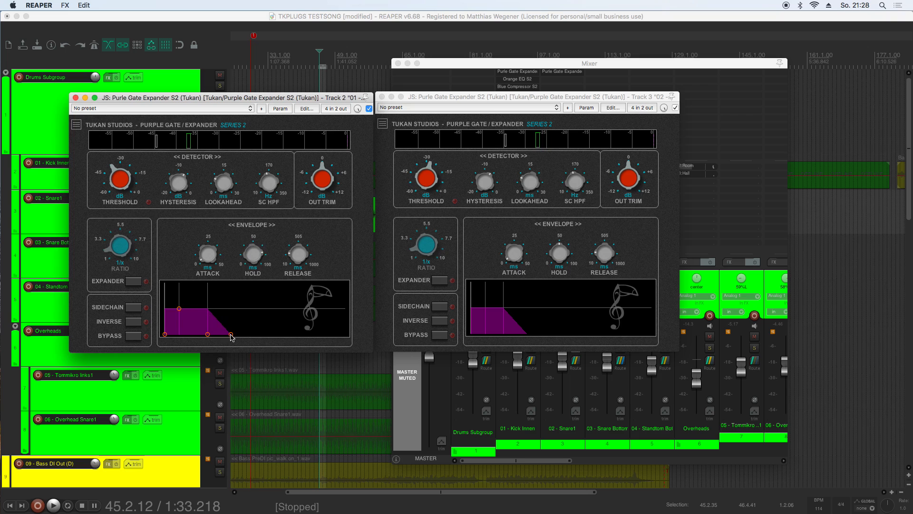
left_click_drag(209, 334, 241, 334)
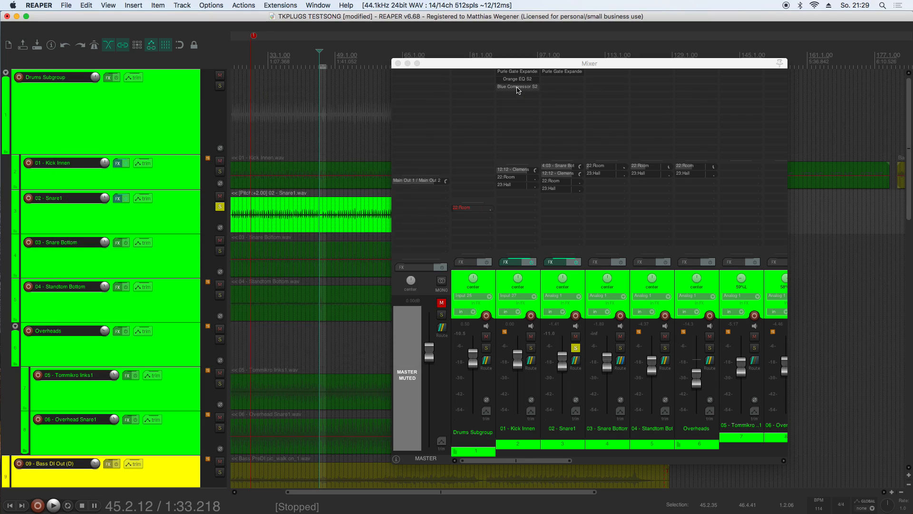
mouse_move(516, 86)
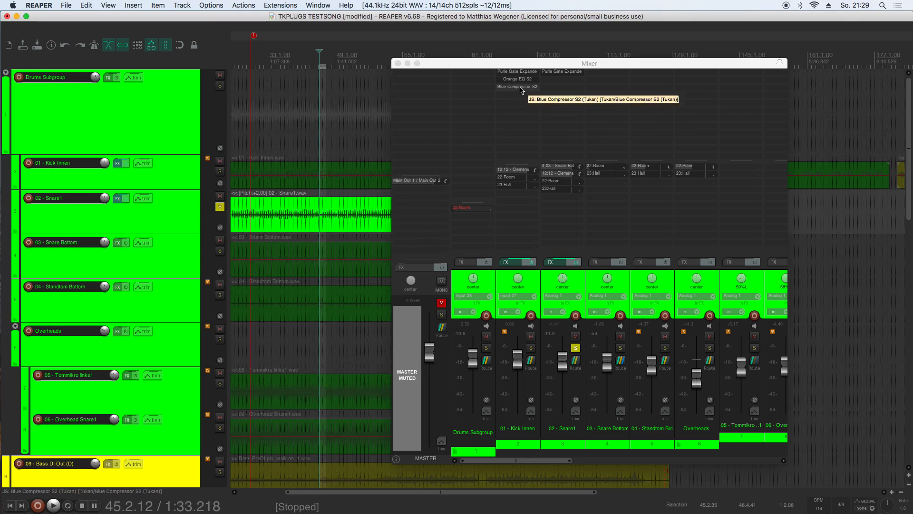
Step: Embed the Blue Compressor display in the mixer strip, then bring up Purple Gate's insert options
right_click(517, 86)
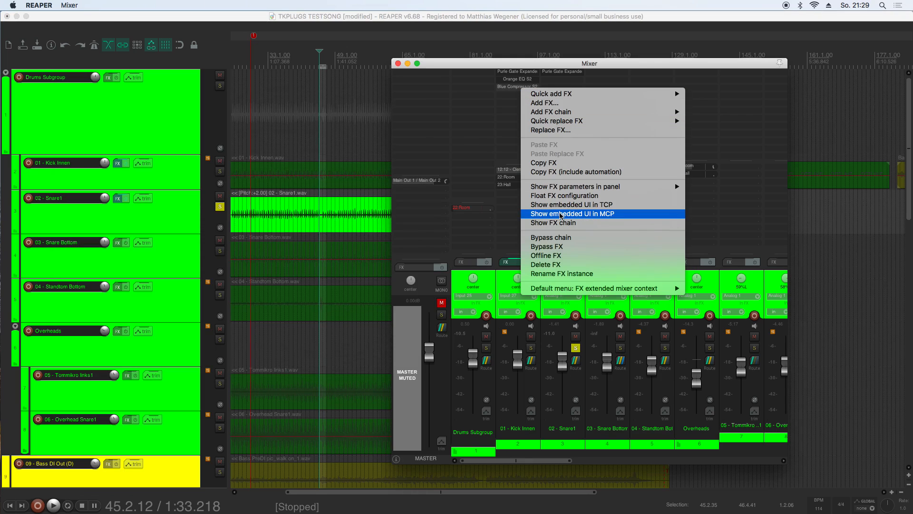
left_click(571, 213)
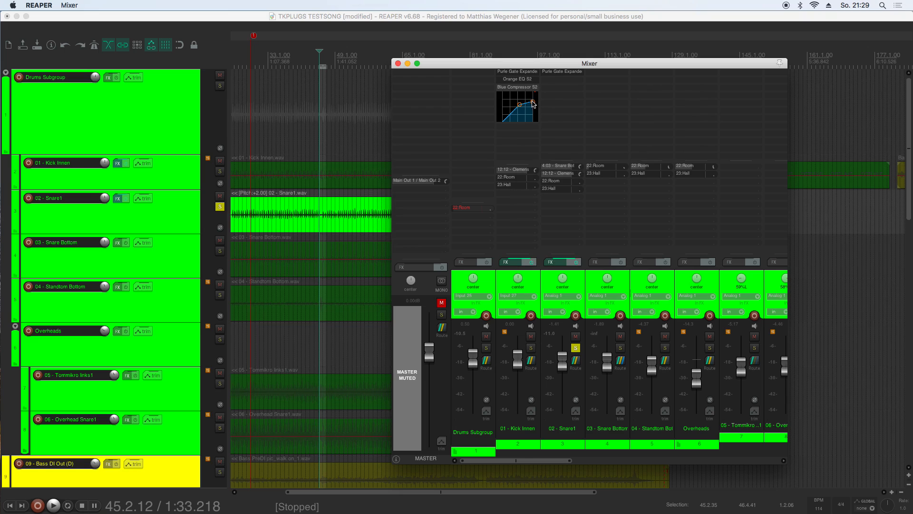
left_click(53, 504)
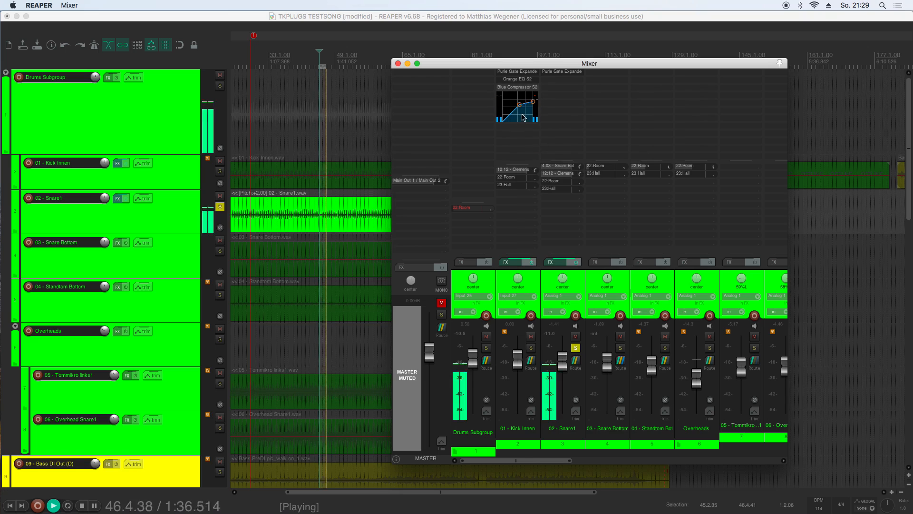
right_click(516, 104)
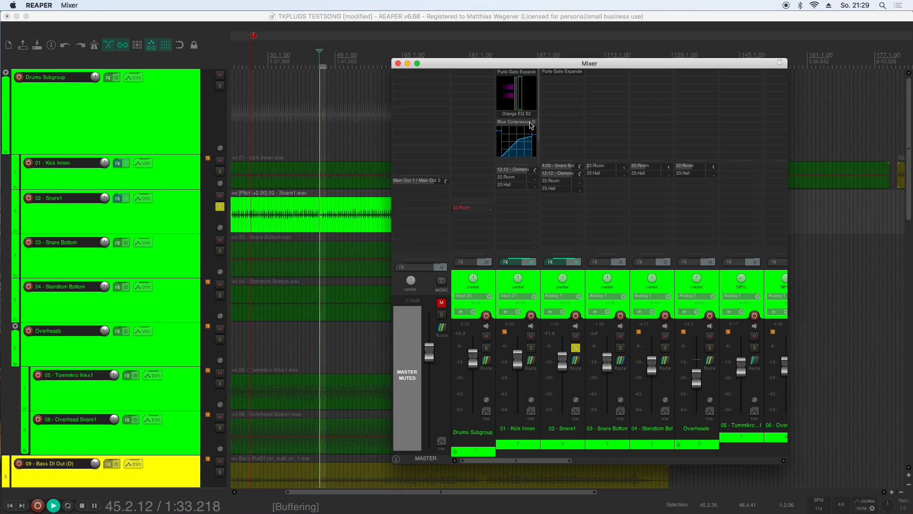
Step: Set the Kick Innen Blue Compressor to Start Group 02 from its options menu
left_click(52, 505)
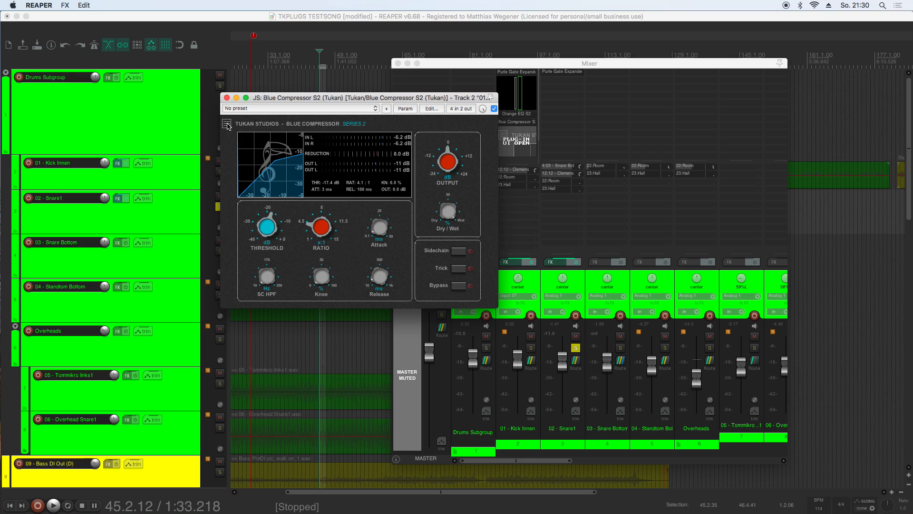
left_click(227, 124)
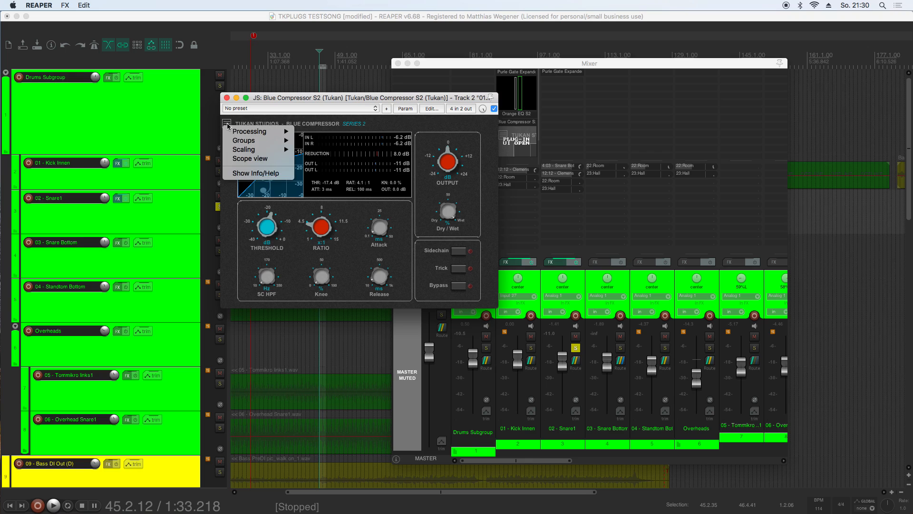
mouse_move(247, 131)
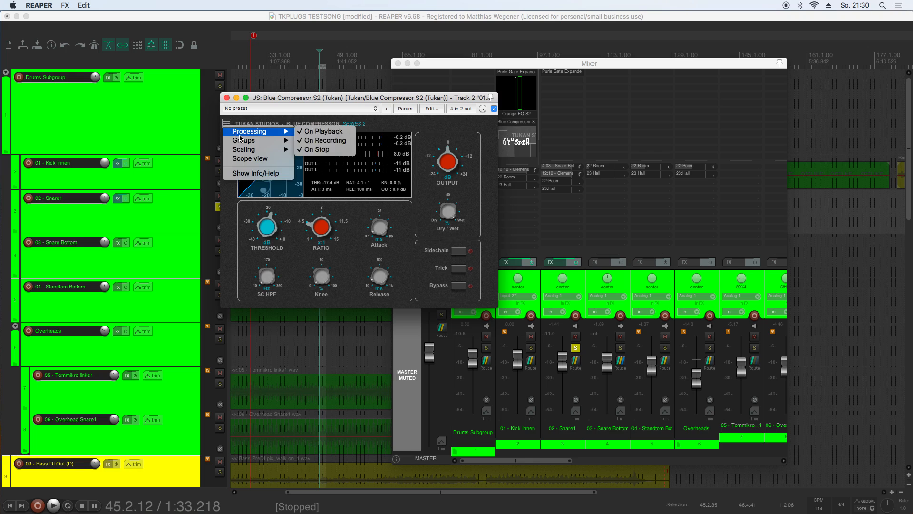
mouse_move(244, 140)
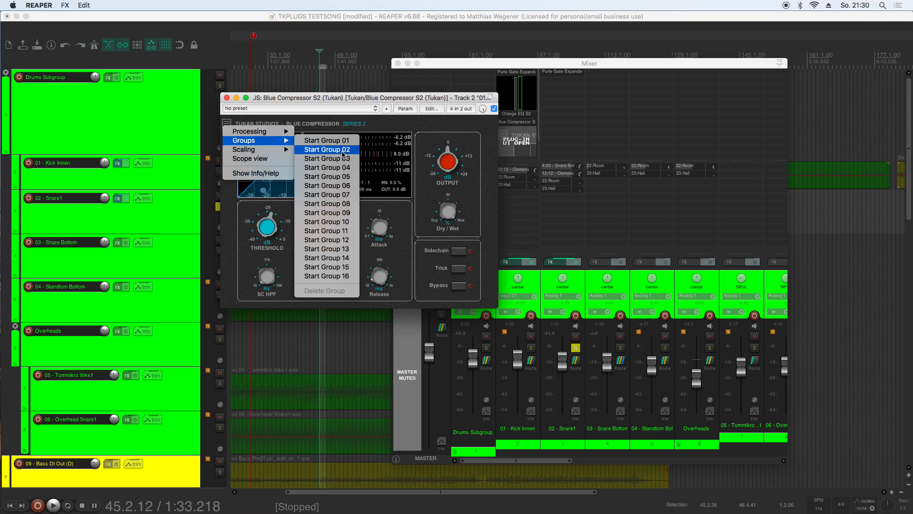
left_click(326, 149)
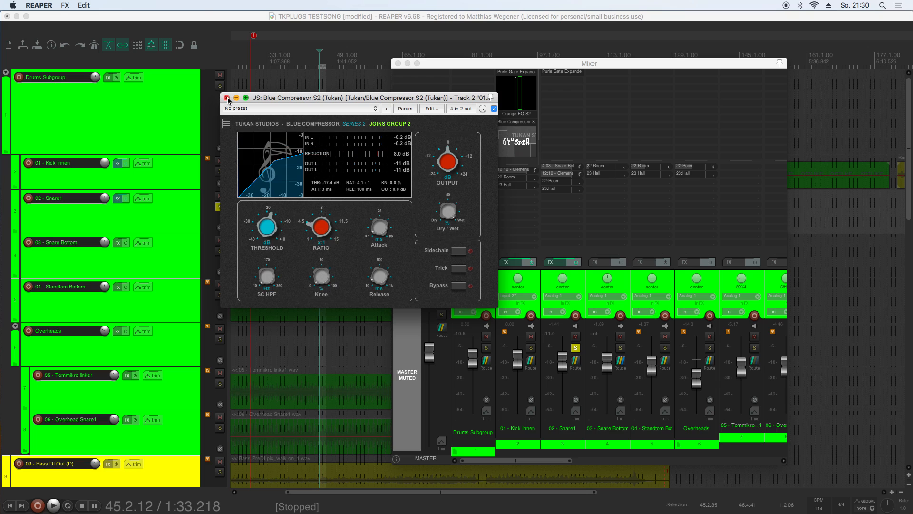
Step: Toggle the Track 2 compressor's bypass, then bypass all group 2 compressors and close their windows
left_click(227, 97)
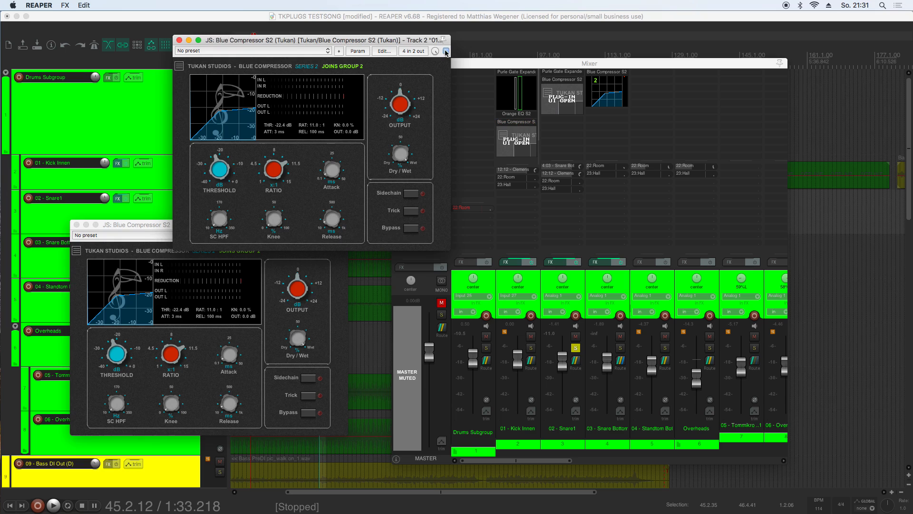
left_click(435, 52)
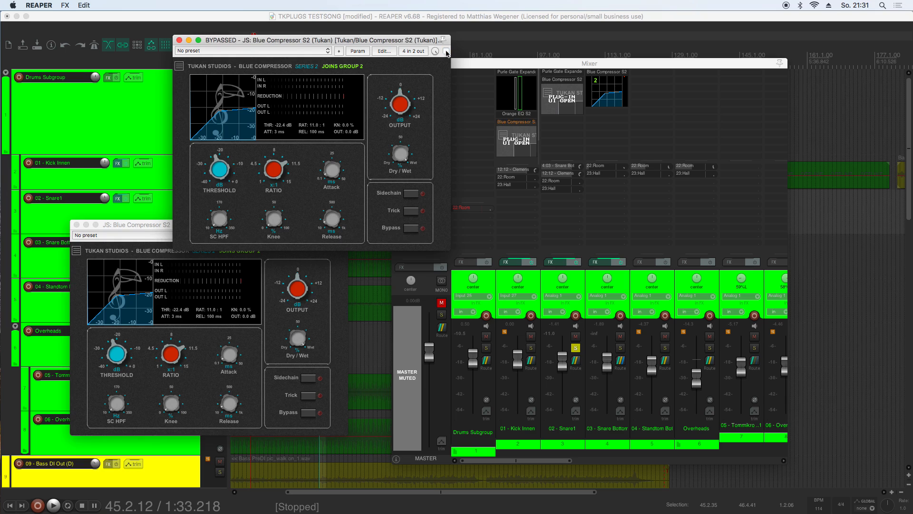
left_click(446, 51)
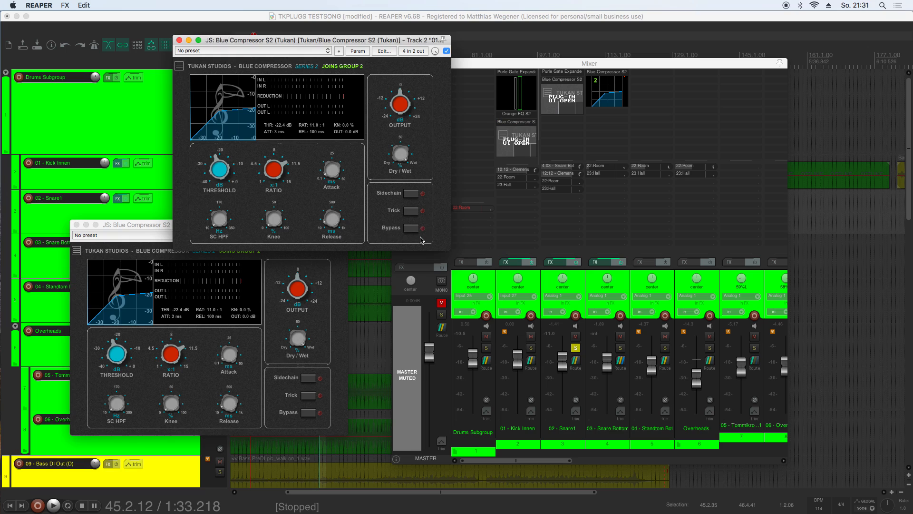
left_click(420, 228)
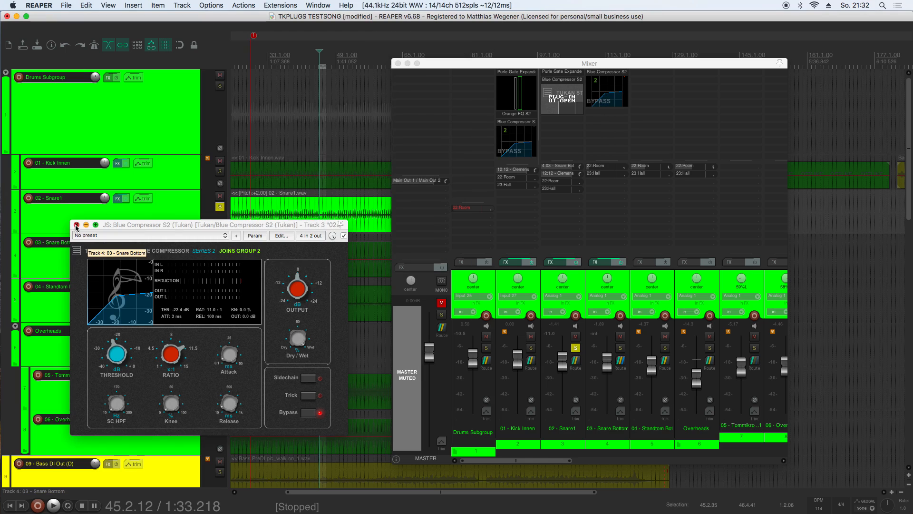
left_click(75, 226)
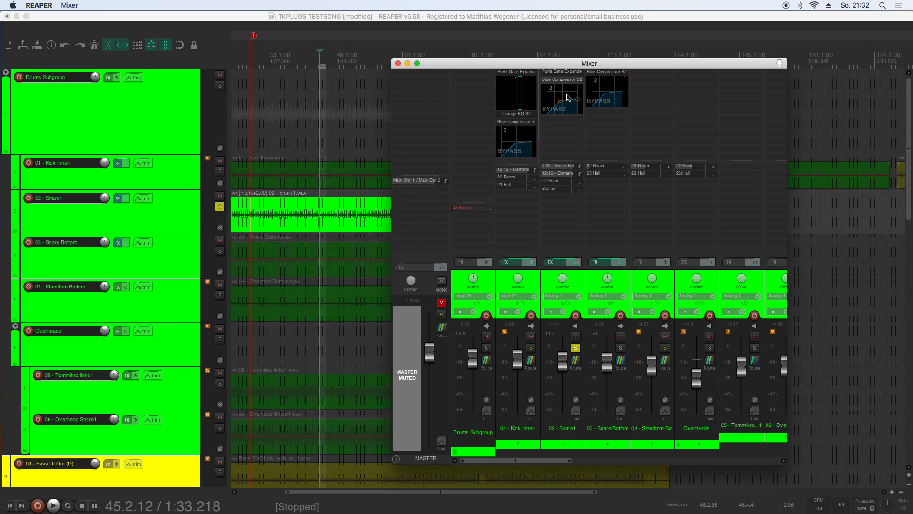
Step: Reopen Track 2's Blue Compressor window and delete Group 2 from its Groups menu
left_click(568, 98)
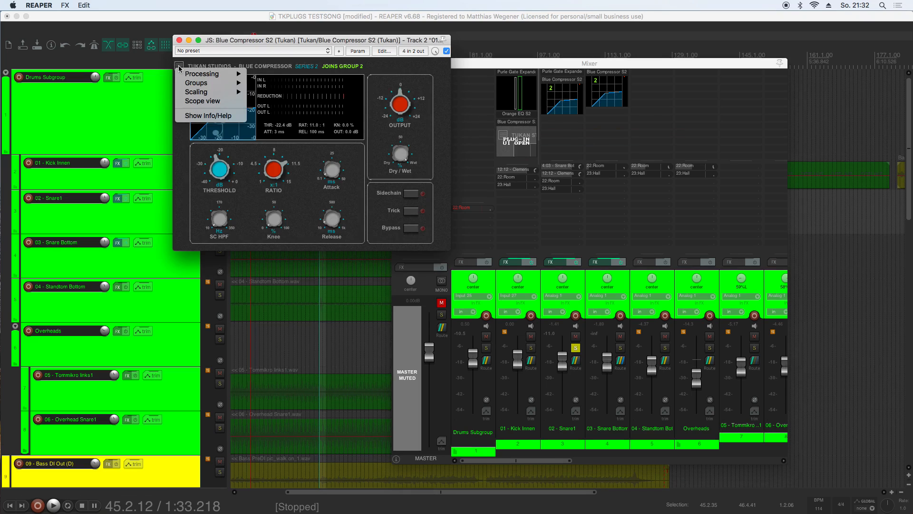
left_click(197, 83)
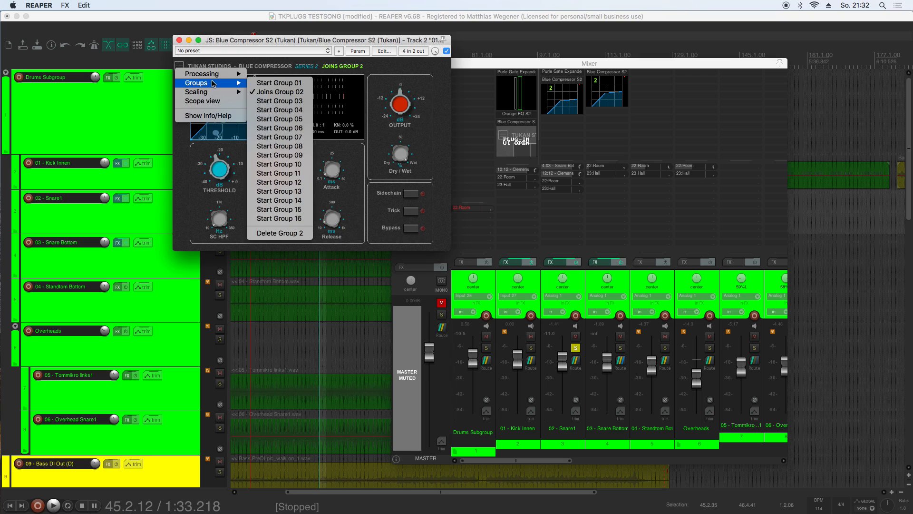
mouse_move(279, 191)
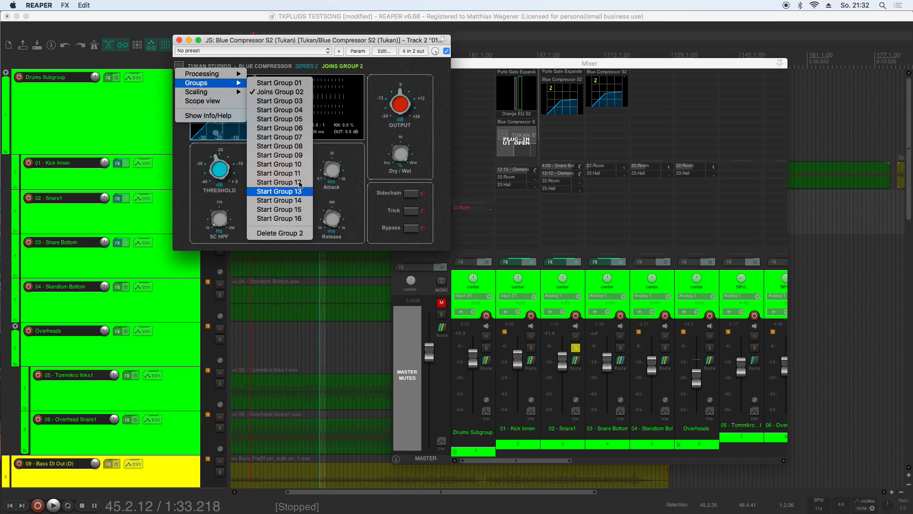
mouse_move(279, 82)
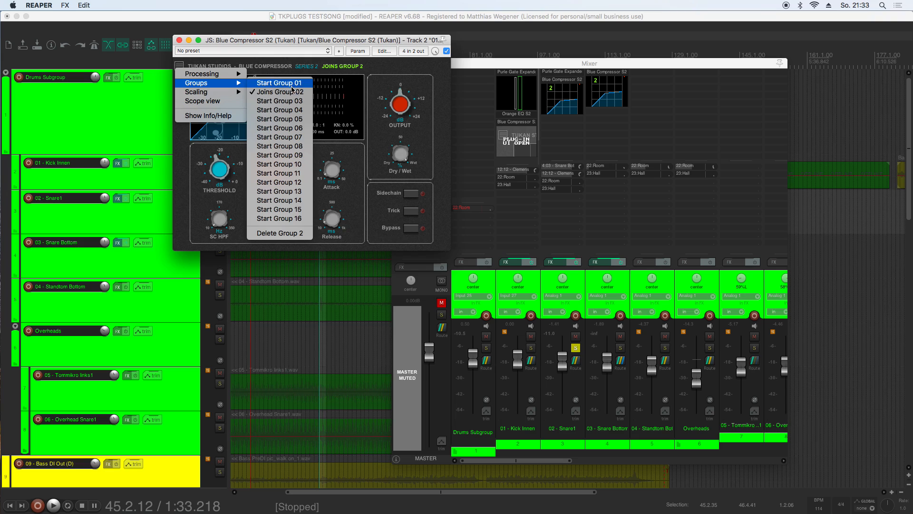
mouse_move(280, 233)
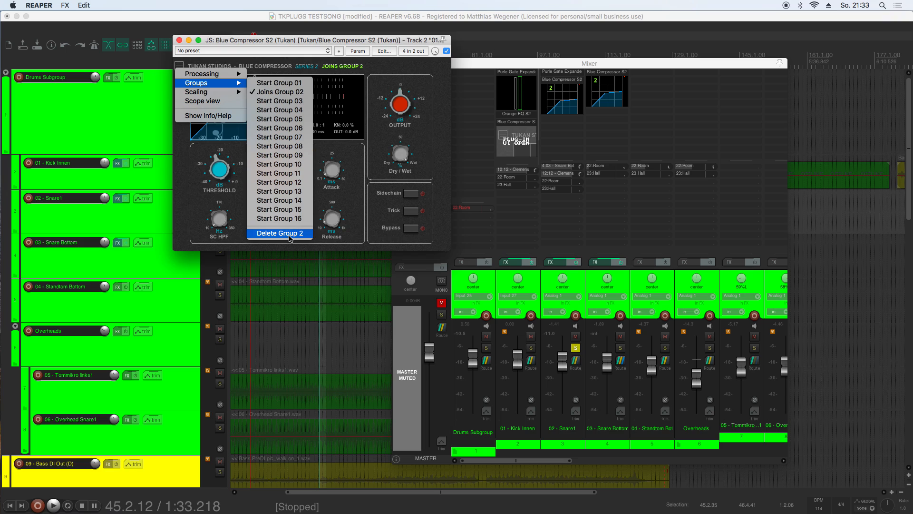
left_click(279, 233)
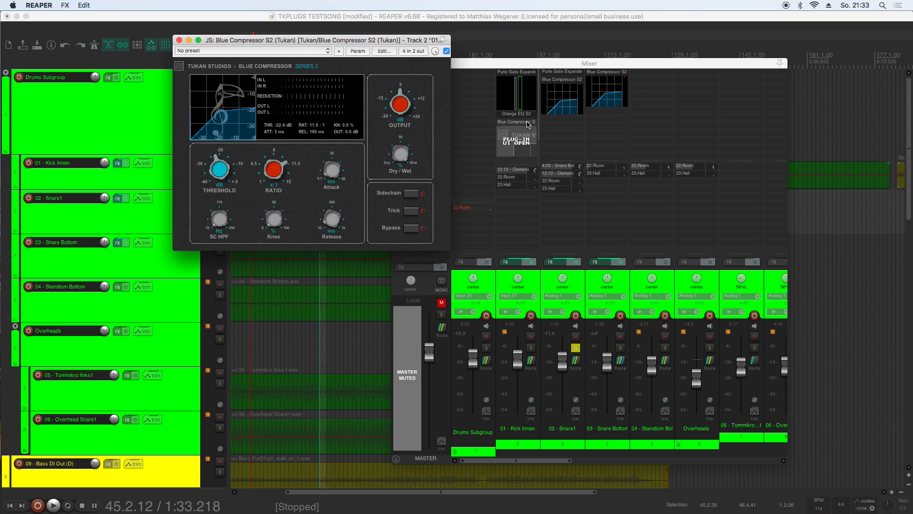
mouse_move(542, 121)
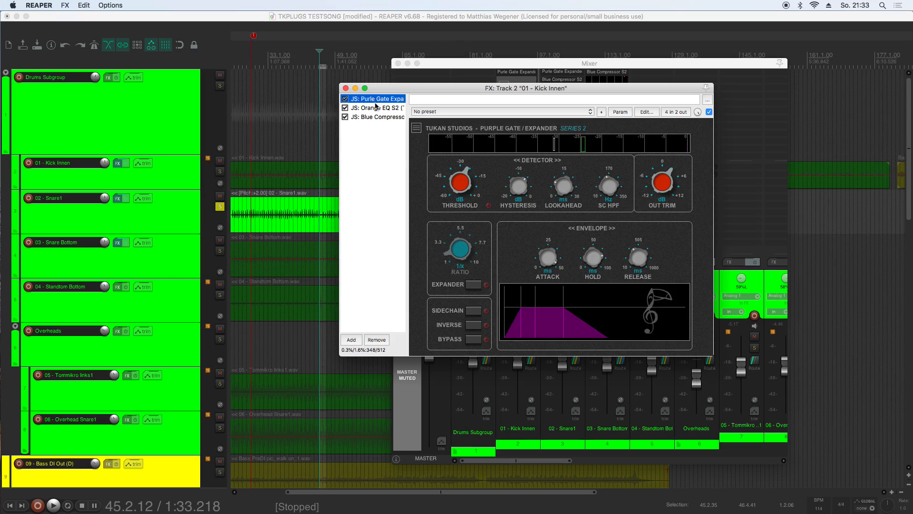
Step: Select Blue Compressor in Kick Innen's FX chain and choose Groups > Delete Group 4
left_click(377, 117)
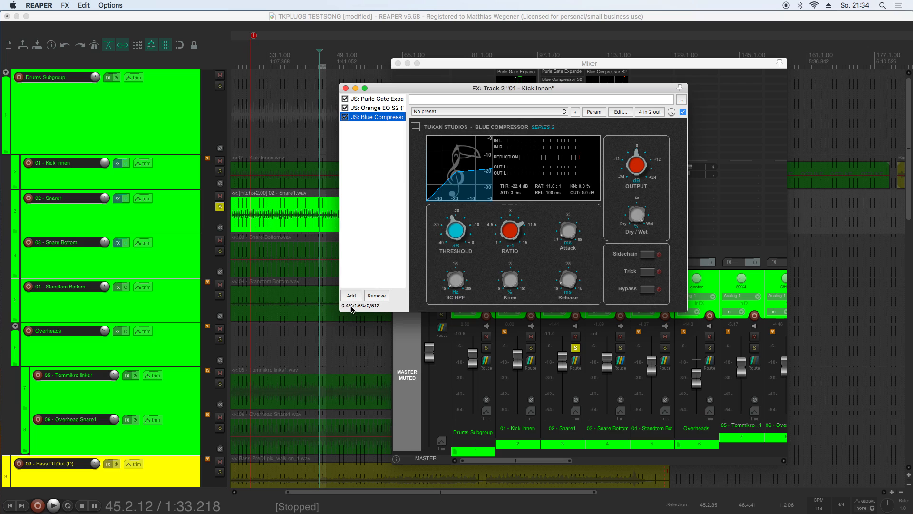
left_click(416, 127)
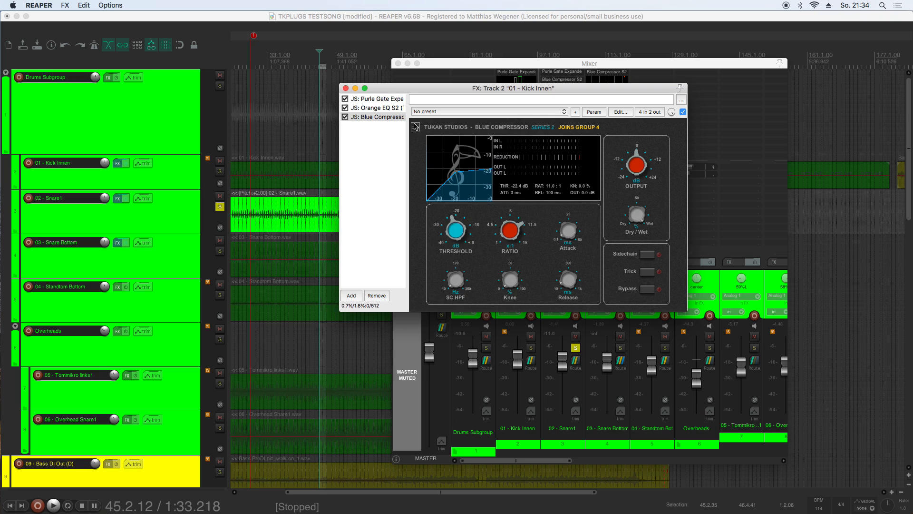
mouse_move(417, 127)
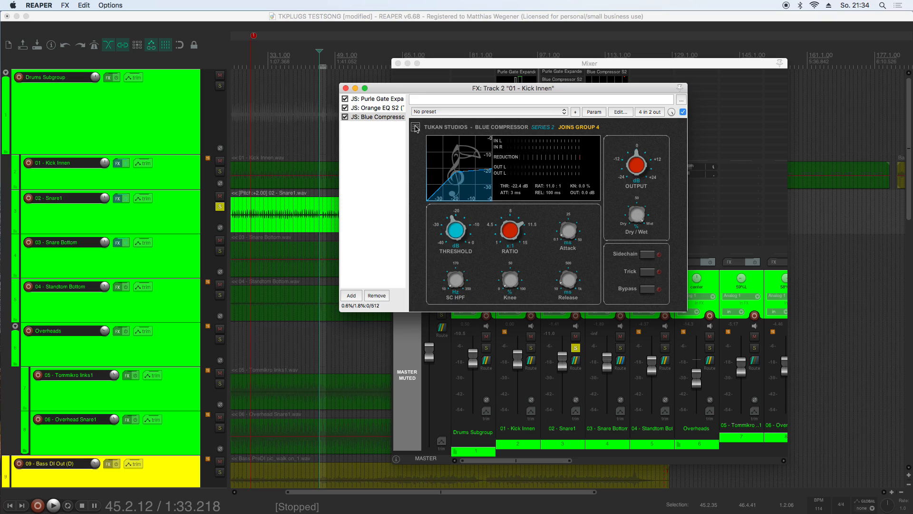
left_click(415, 127)
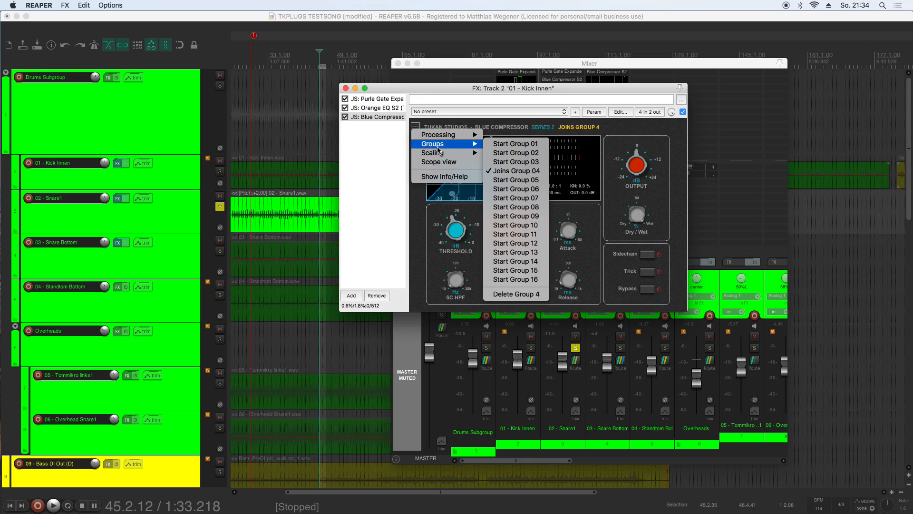
mouse_move(516, 294)
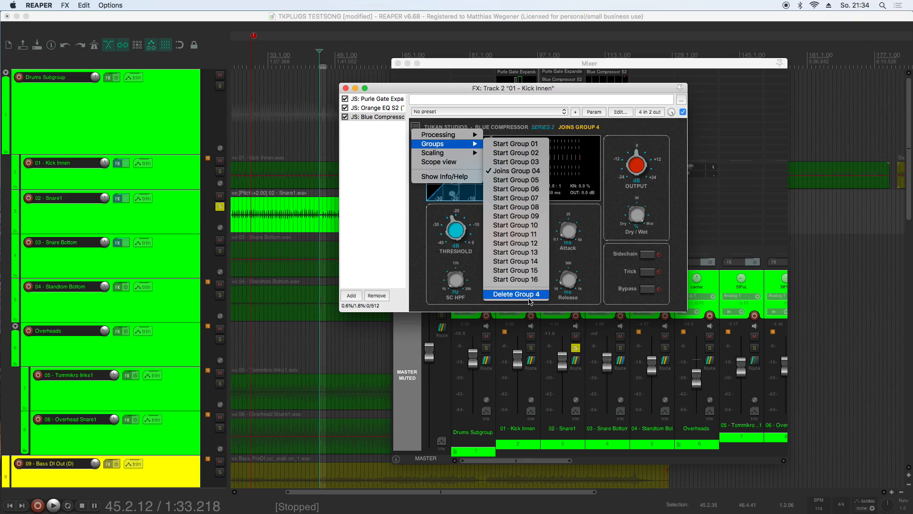
left_click(515, 294)
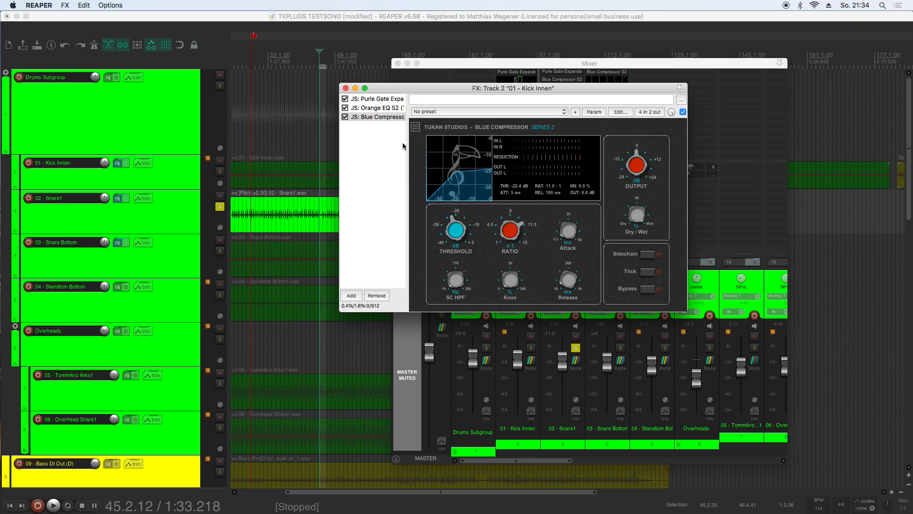
left_click(345, 88)
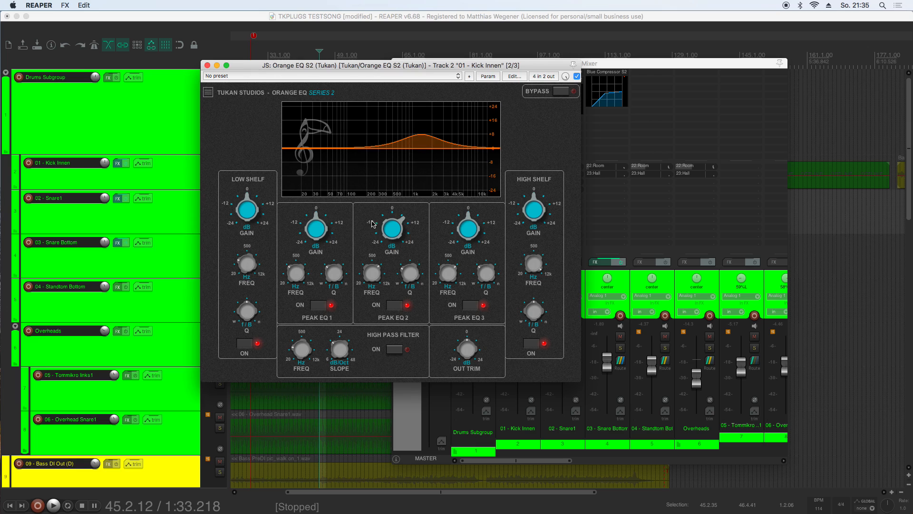
mouse_move(375, 286)
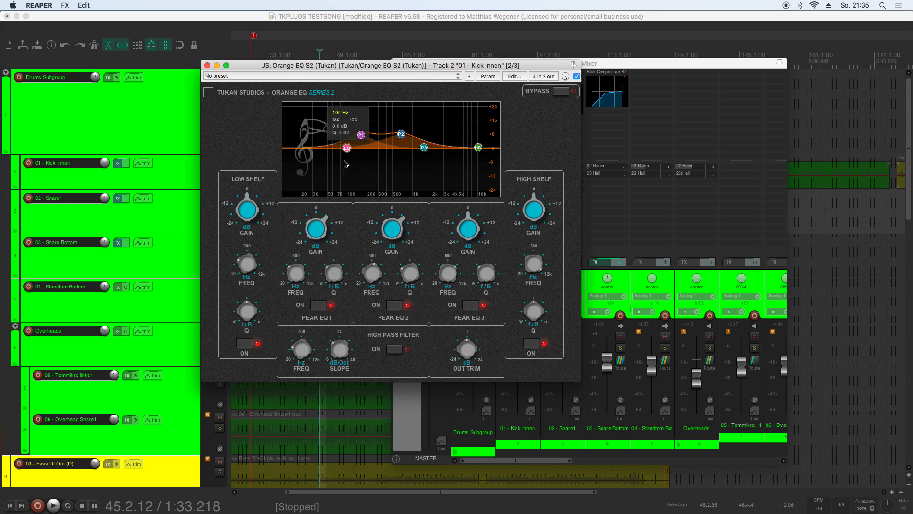
Step: Drag Orange EQ nodes: low cut near 29 Hz, about -12 dB near 231 Hz, highs lifted
left_click_drag(347, 147, 370, 169)
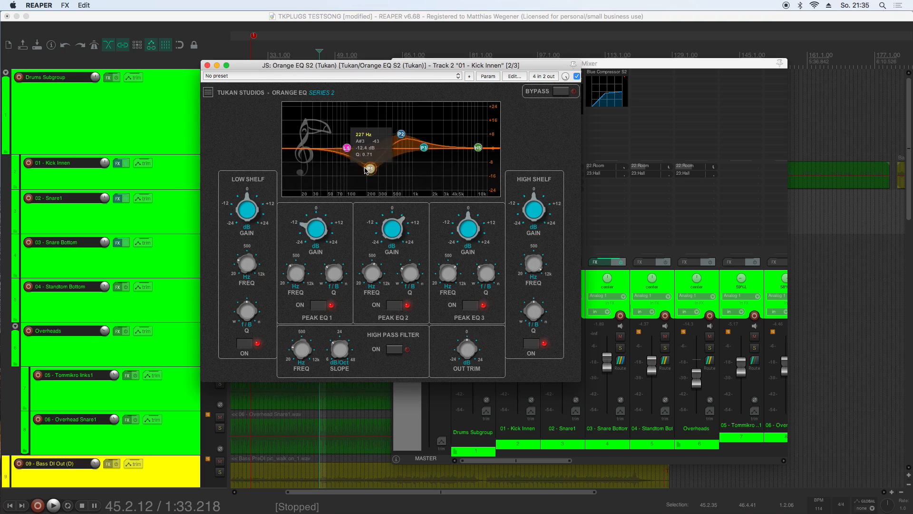
left_click_drag(370, 171, 371, 138)
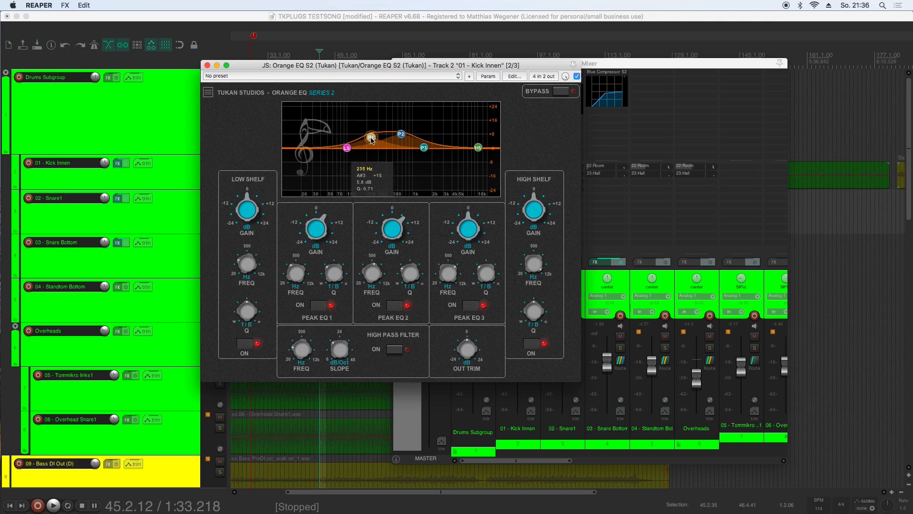
left_click_drag(371, 138, 367, 164)
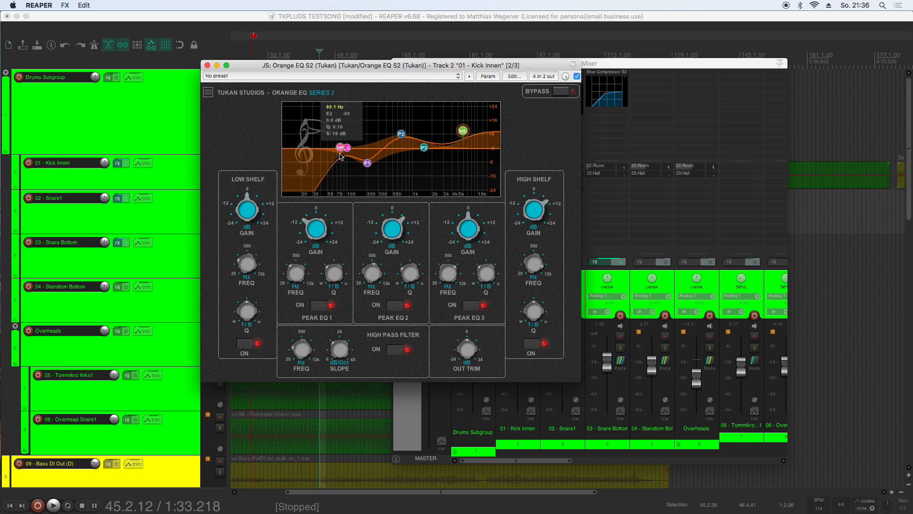
left_click_drag(343, 147, 312, 147)
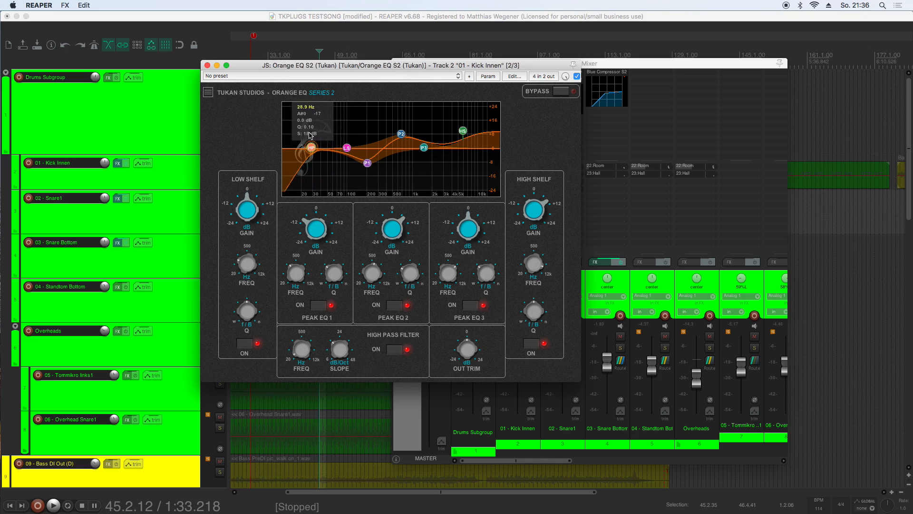
left_click_drag(312, 148, 334, 148)
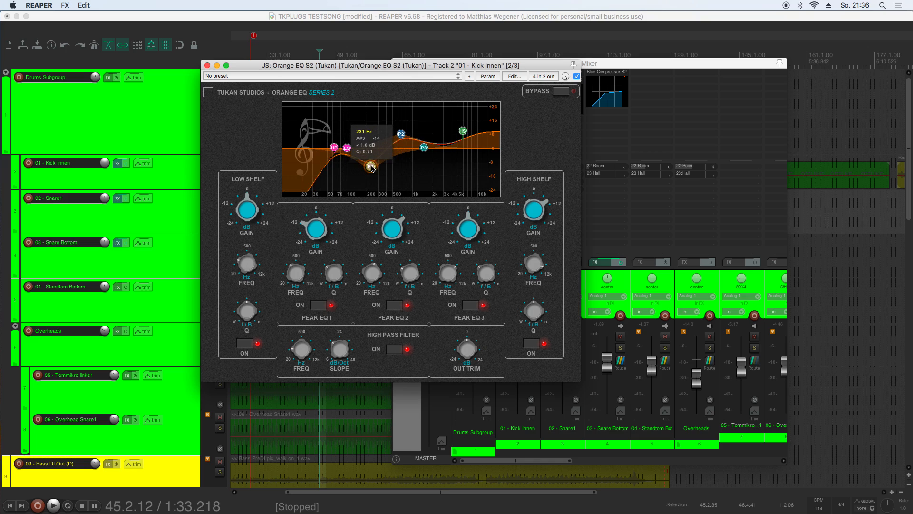
left_click_drag(371, 168, 371, 172)
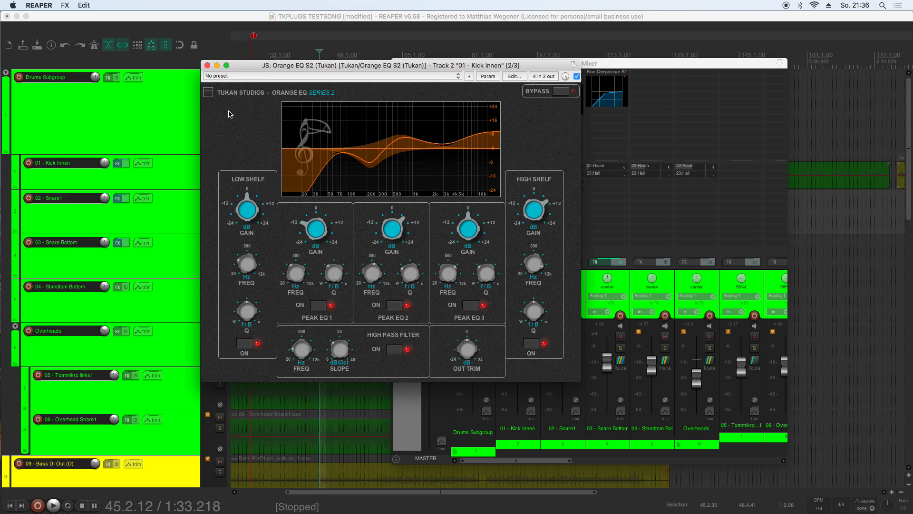
mouse_move(211, 96)
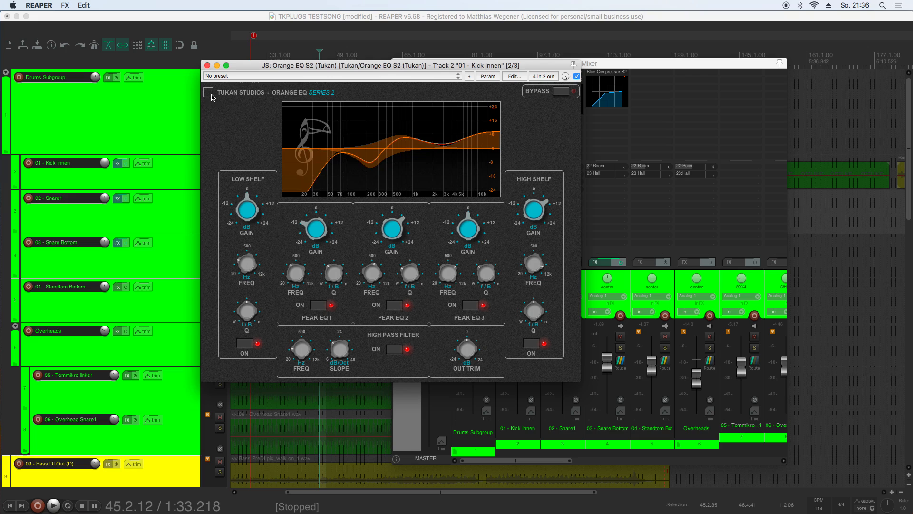
Step: Set Orange EQ scaling to No scaling, then view its Analyzer settings
left_click(208, 91)
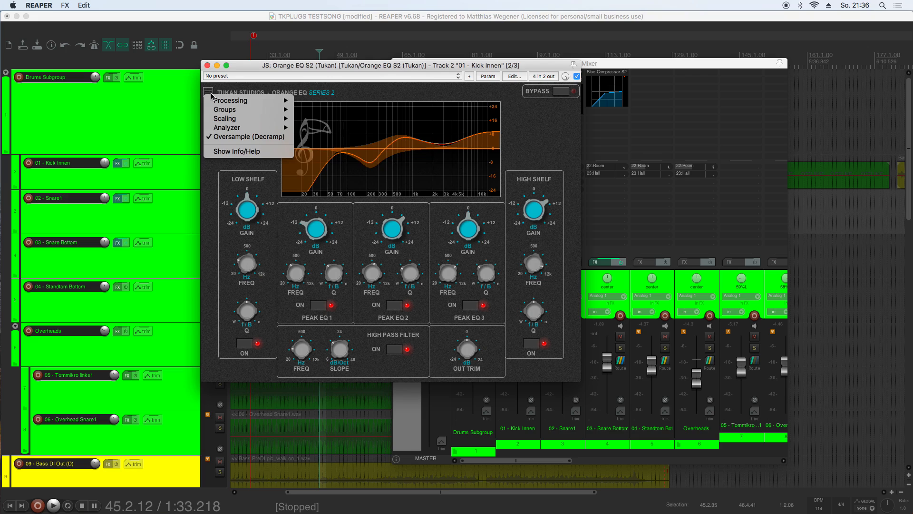
mouse_move(224, 109)
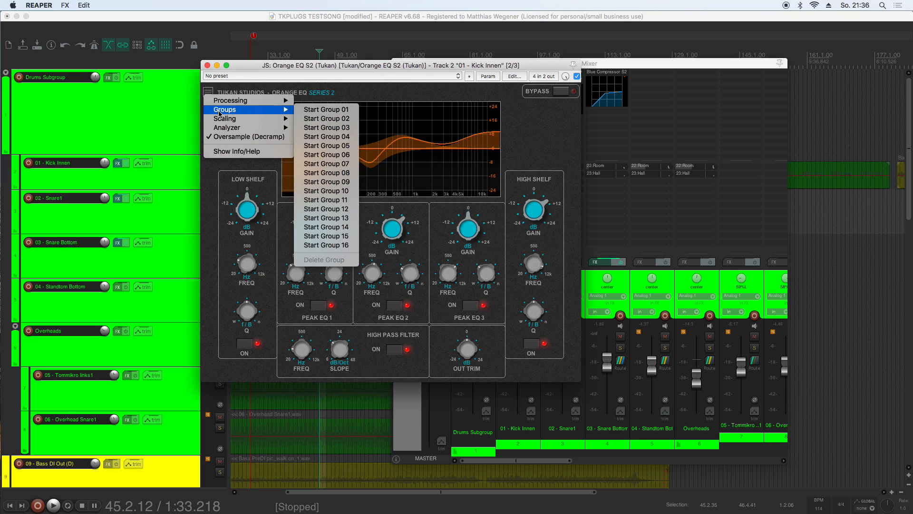
mouse_move(225, 119)
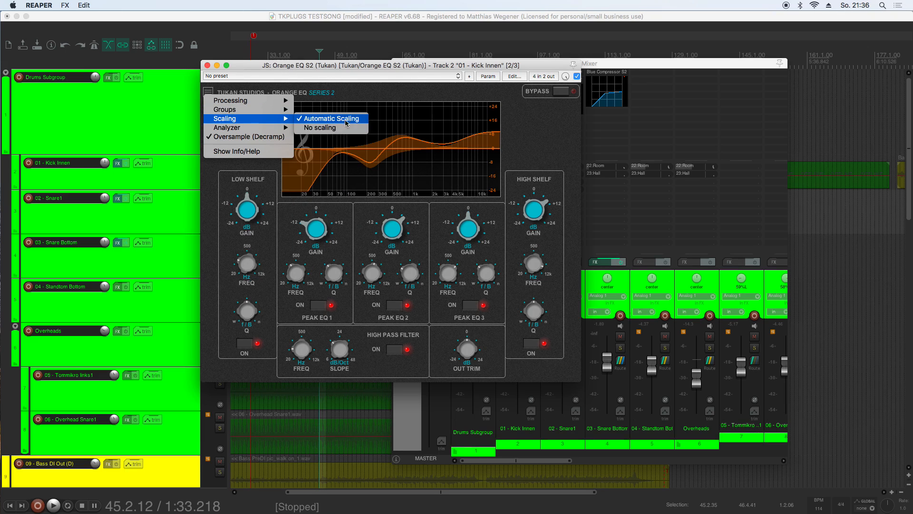
mouse_move(319, 127)
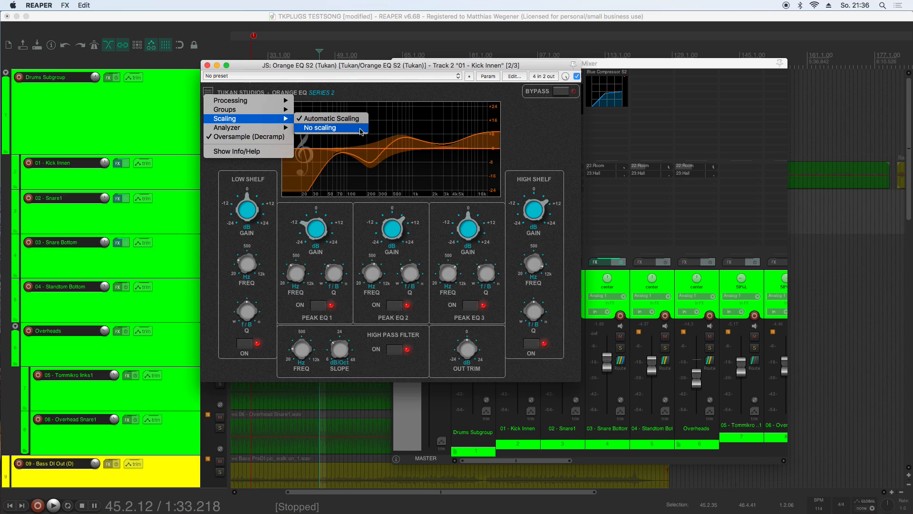
left_click(320, 127)
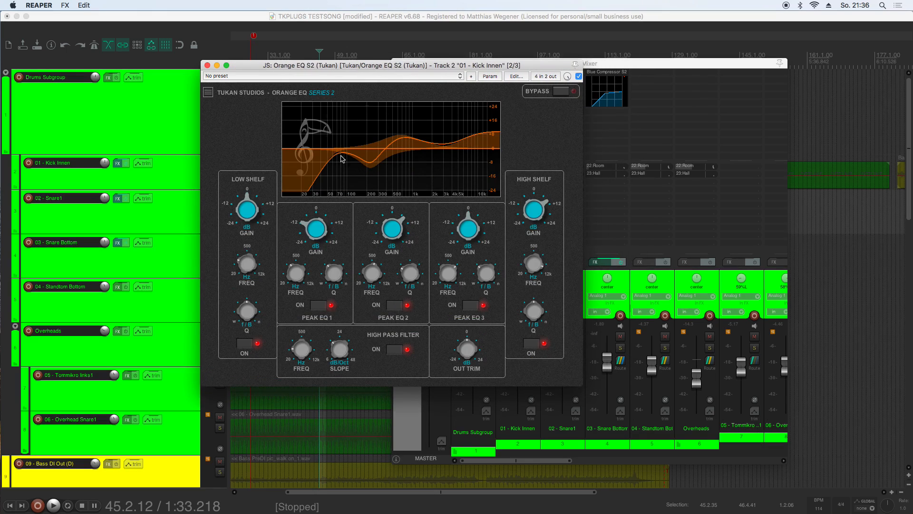
left_click(207, 92)
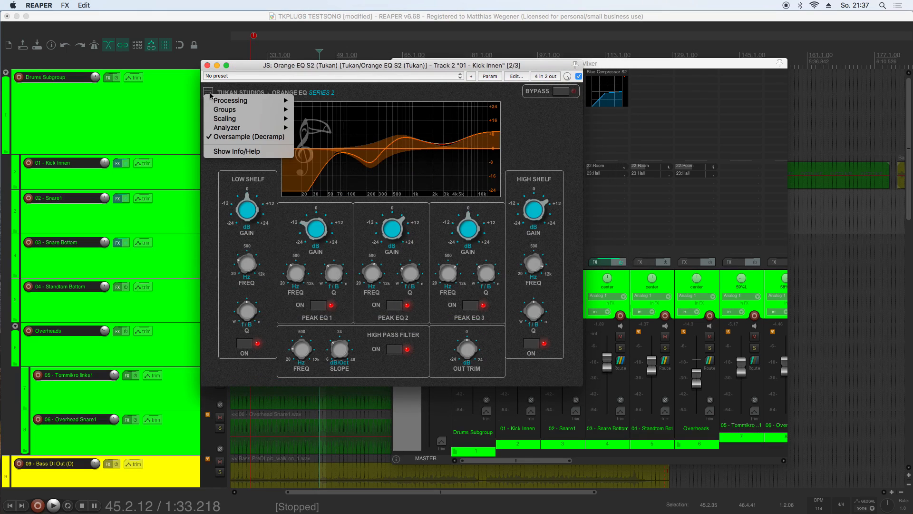
mouse_move(212, 97)
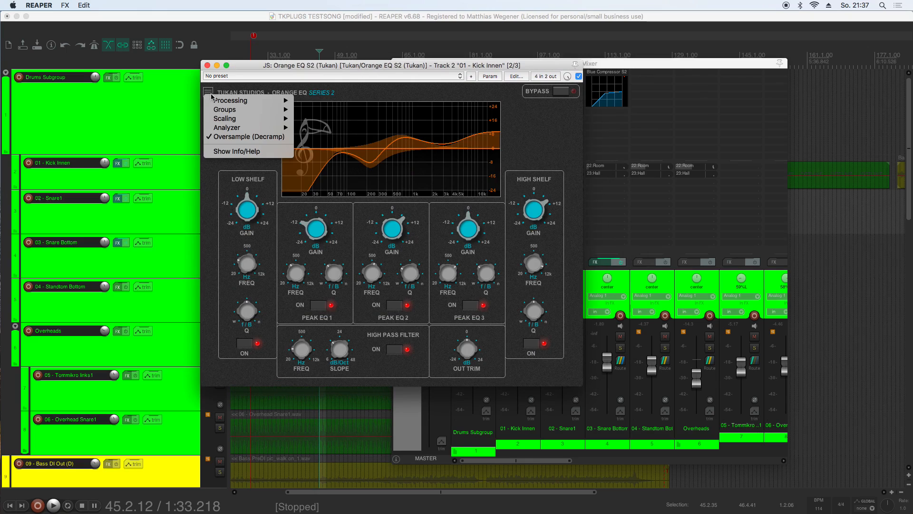
left_click(227, 128)
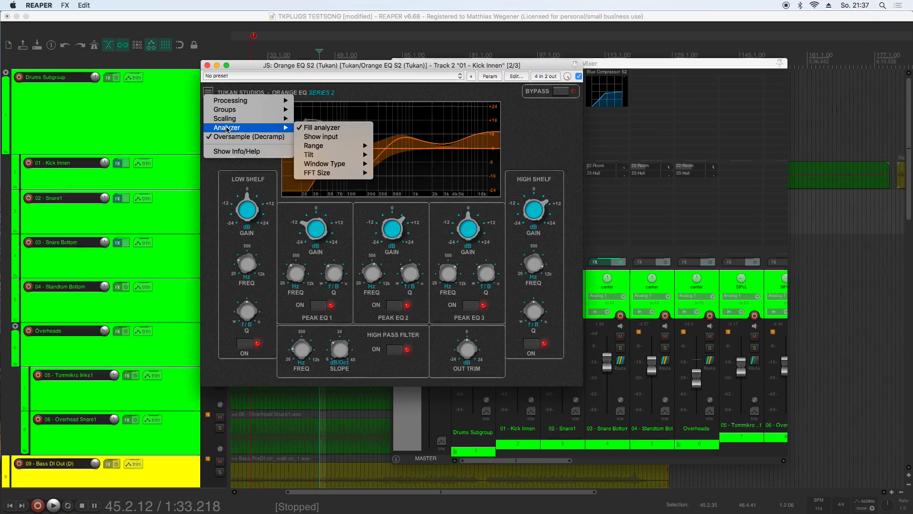
mouse_move(321, 136)
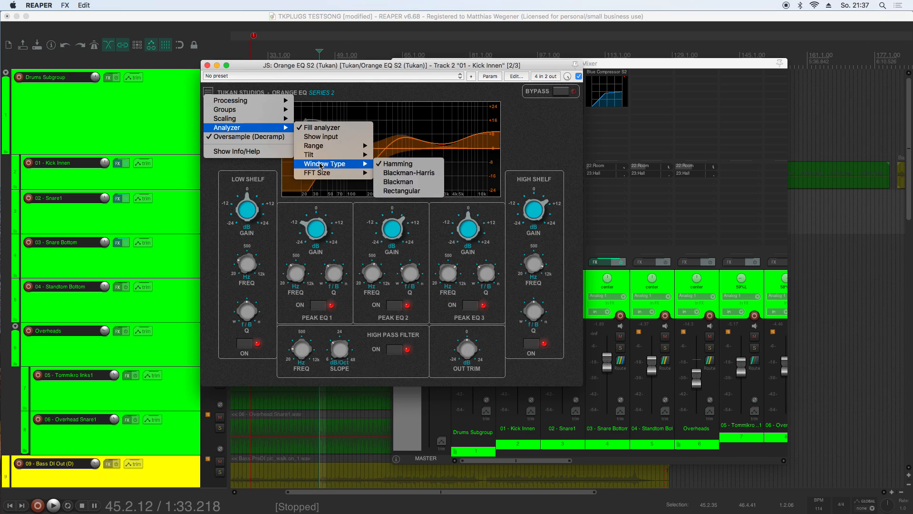
mouse_move(247, 136)
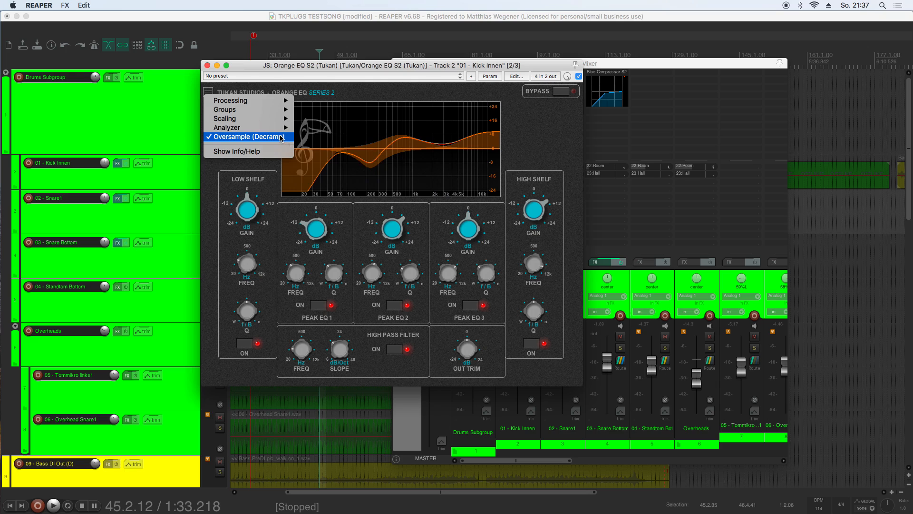
mouse_move(230, 101)
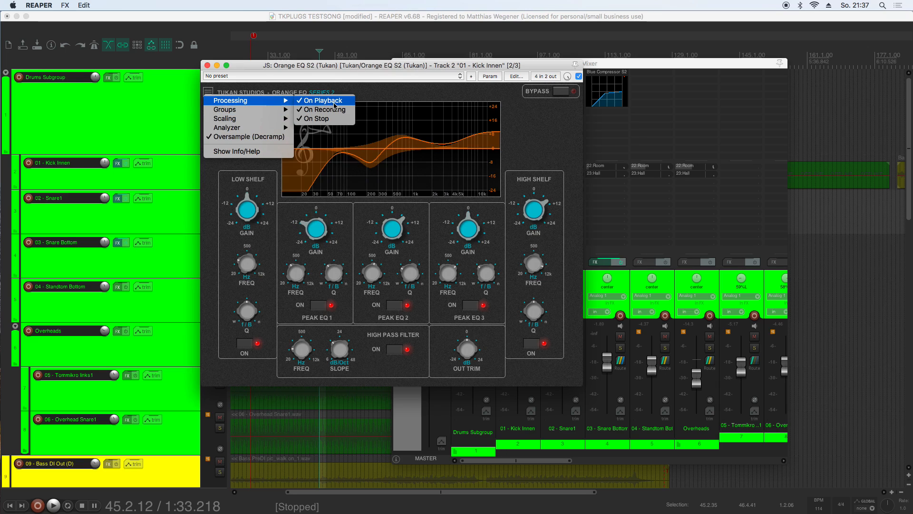
mouse_move(342, 106)
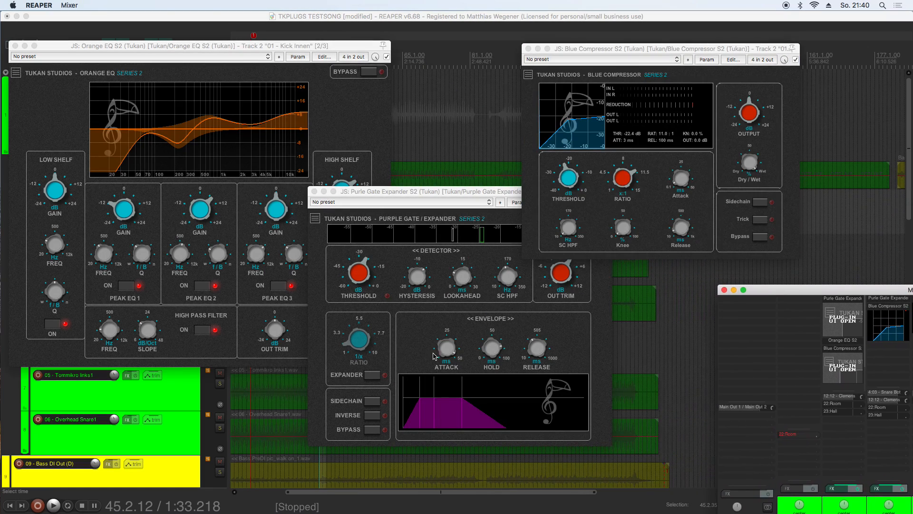
mouse_move(556, 261)
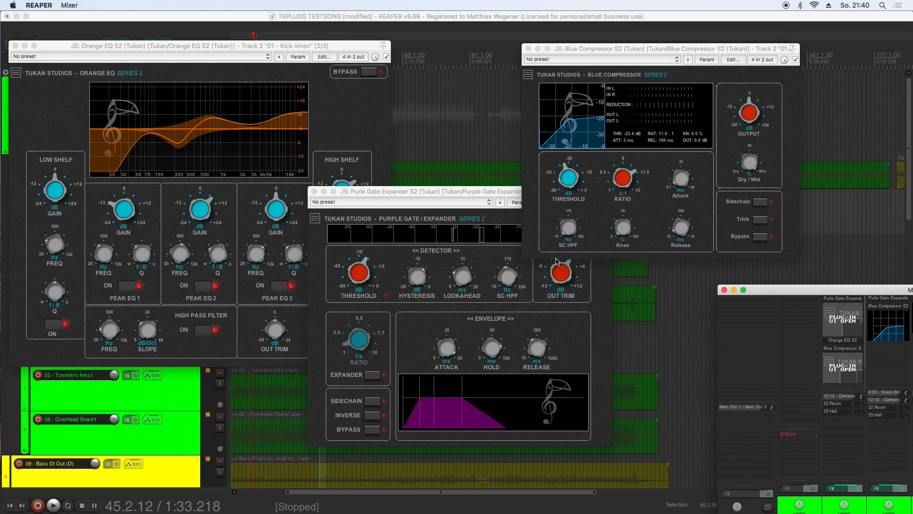